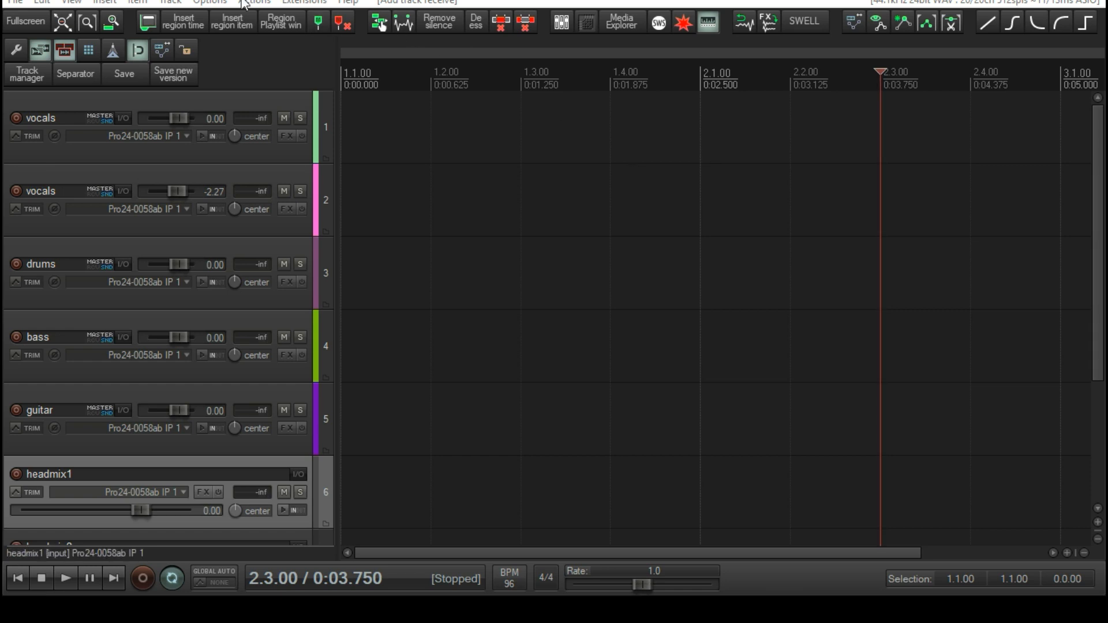
Reach the Control/OSC/web page of REAPER Preferences from the Options menu
click(209, 1)
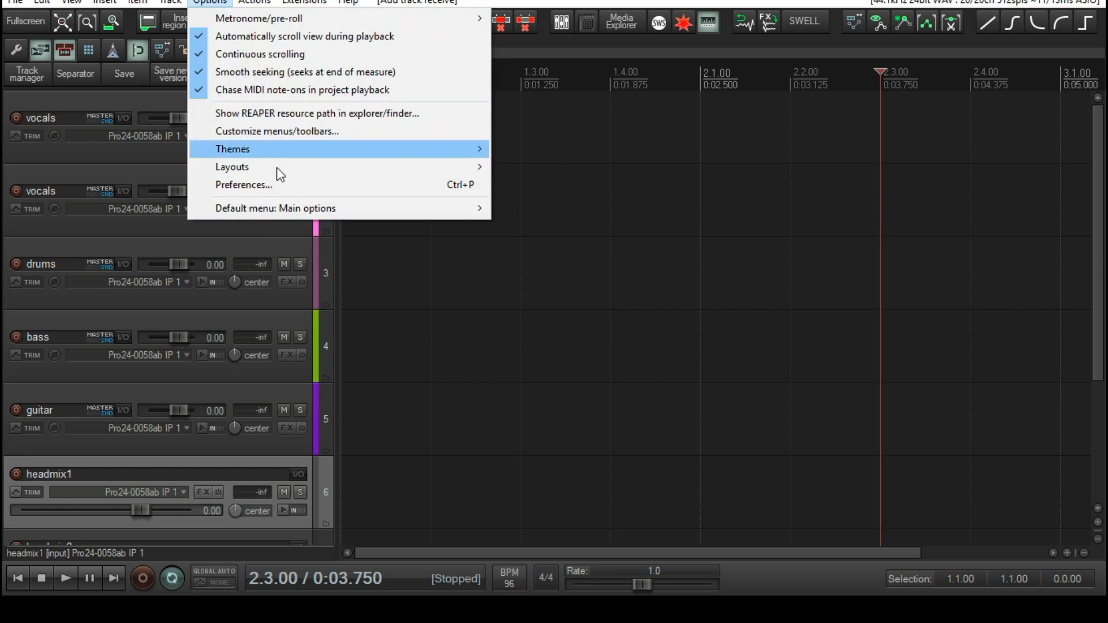
click(244, 185)
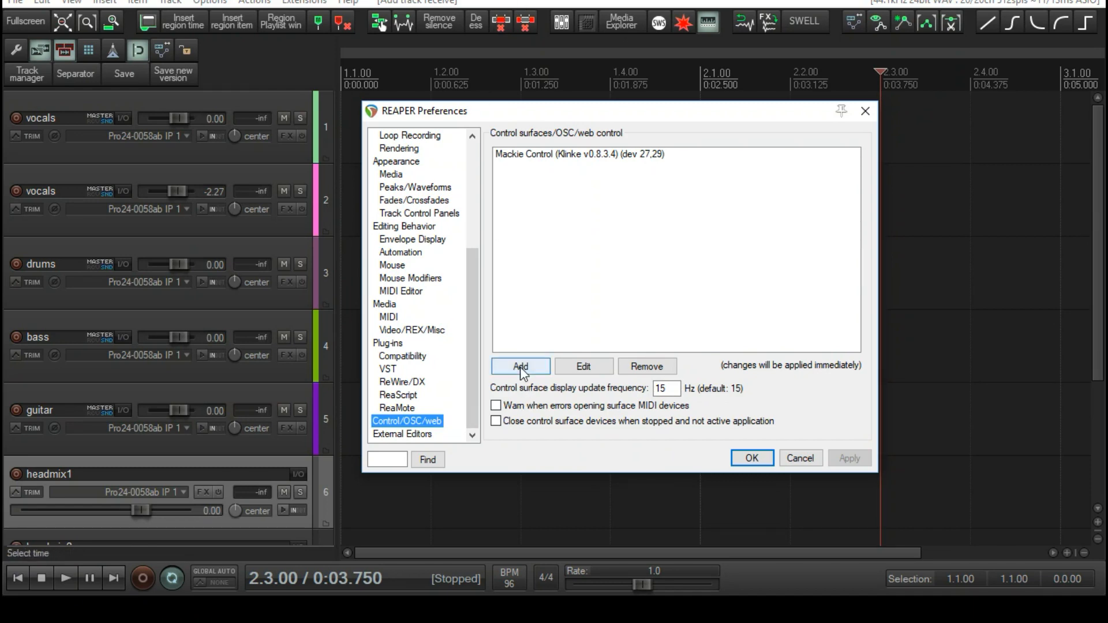
Add a control surface in Web browser interface mode with more_me.html as default page
click(521, 366)
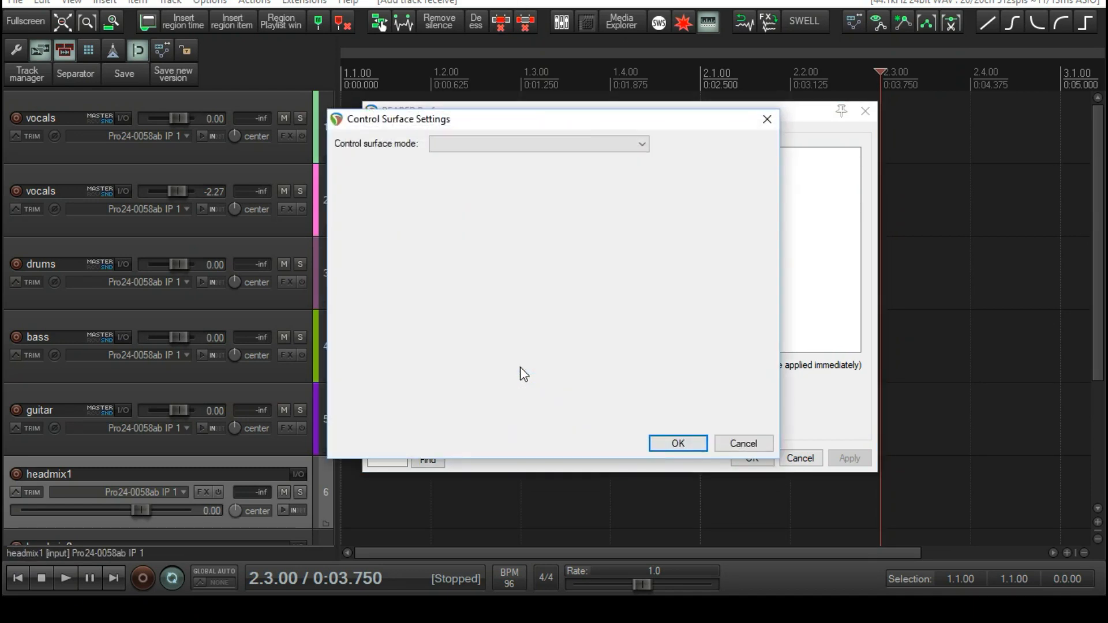
click(539, 143)
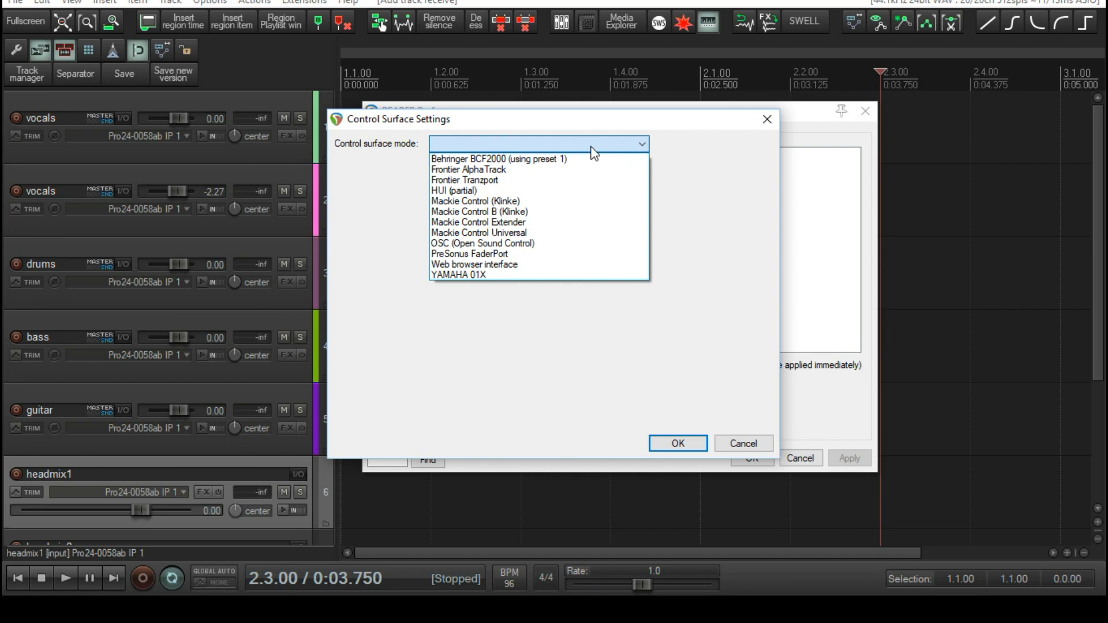
mouse_move(473, 264)
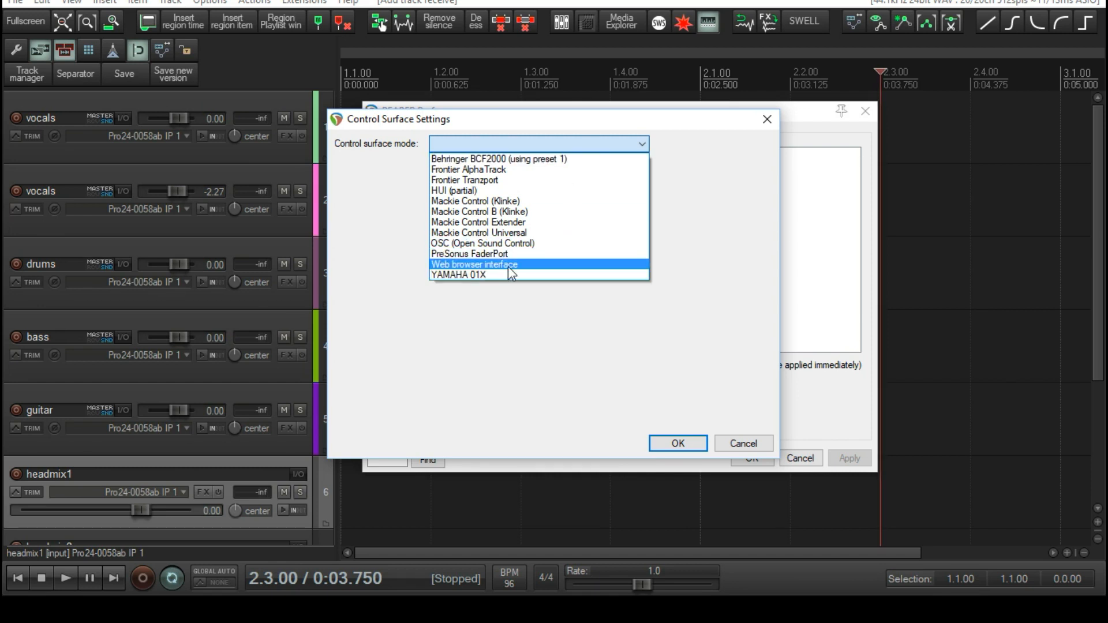
click(474, 264)
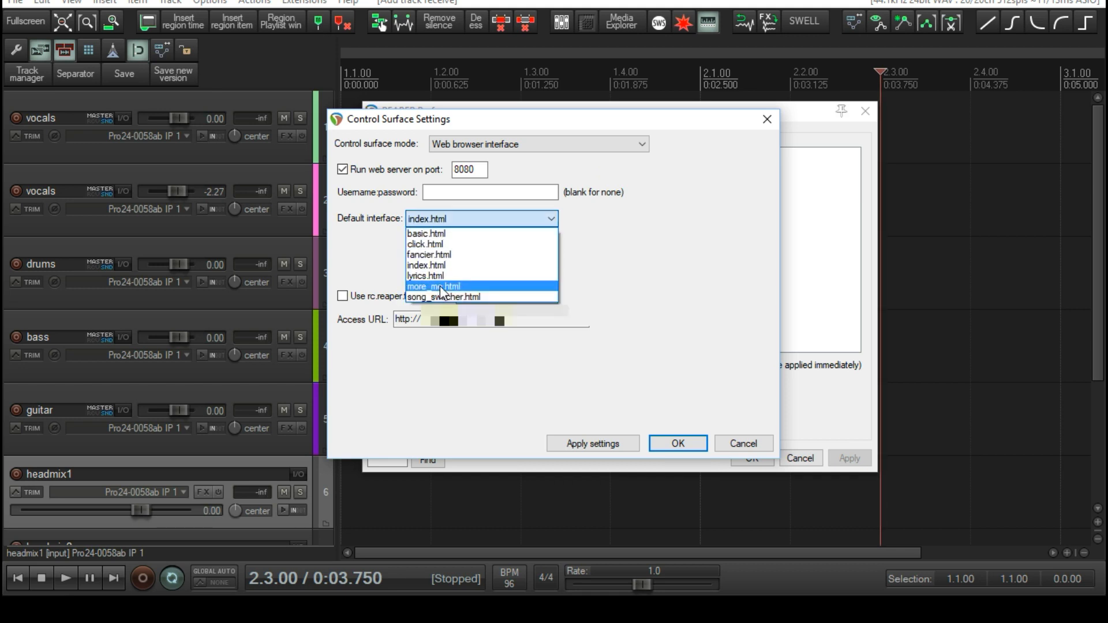
click(433, 286)
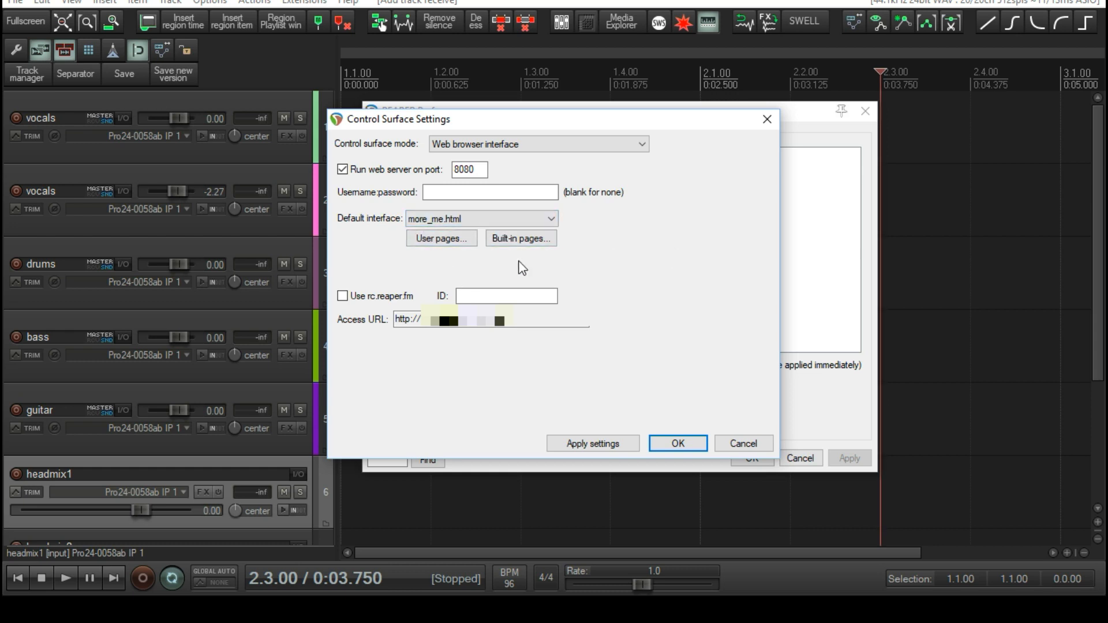
mouse_move(665, 278)
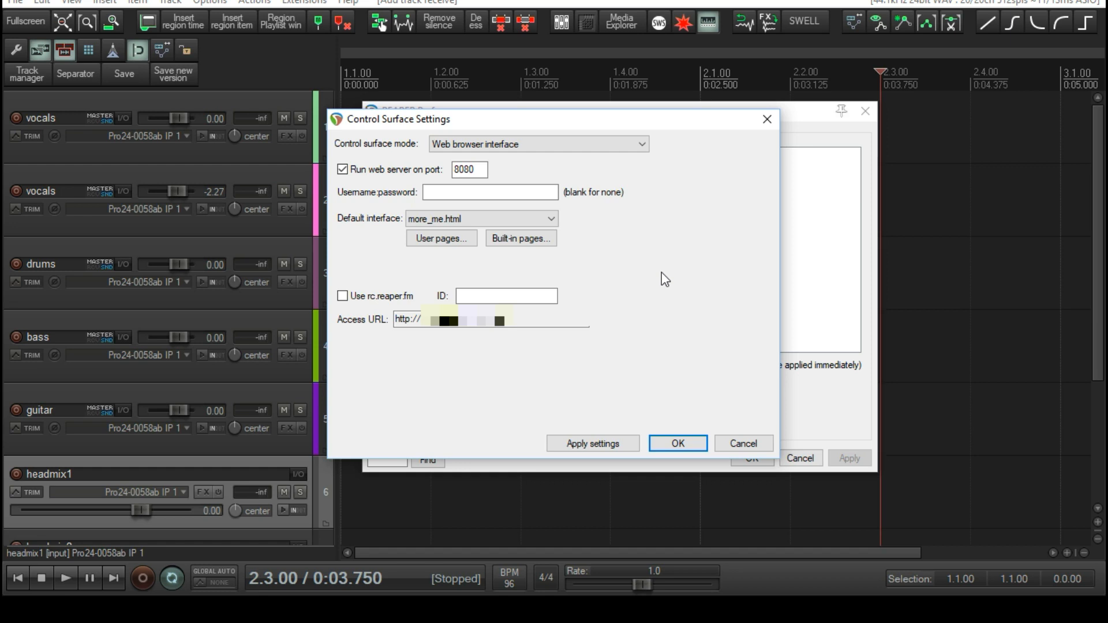
mouse_move(77, 255)
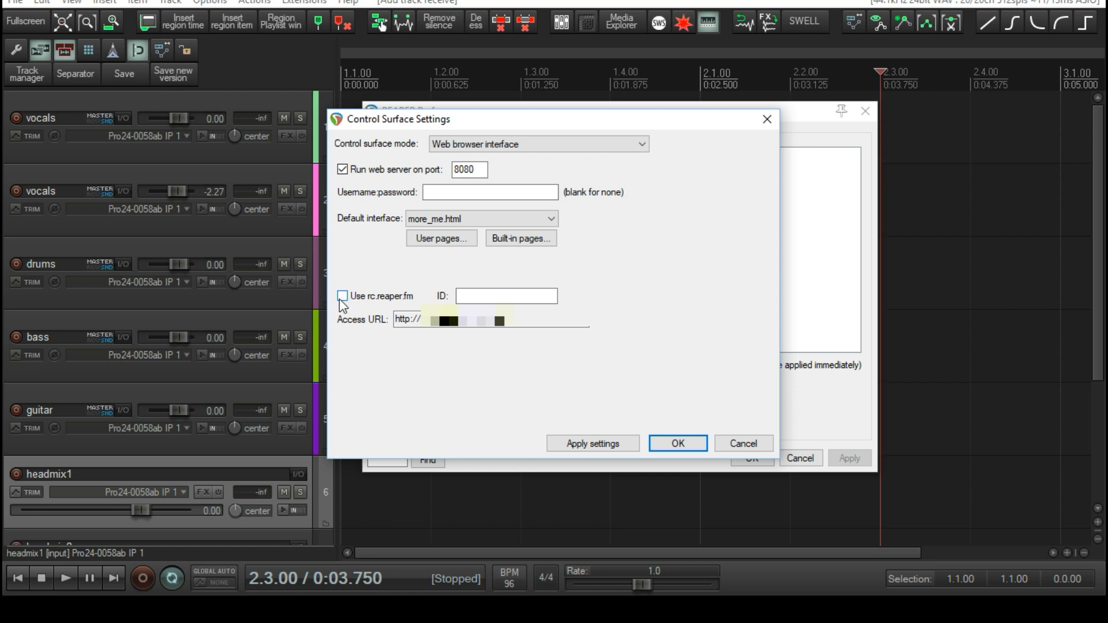
Enable rc.reaper.fm access with ID 'studio', apply until the URL appears, and confirm
click(342, 296)
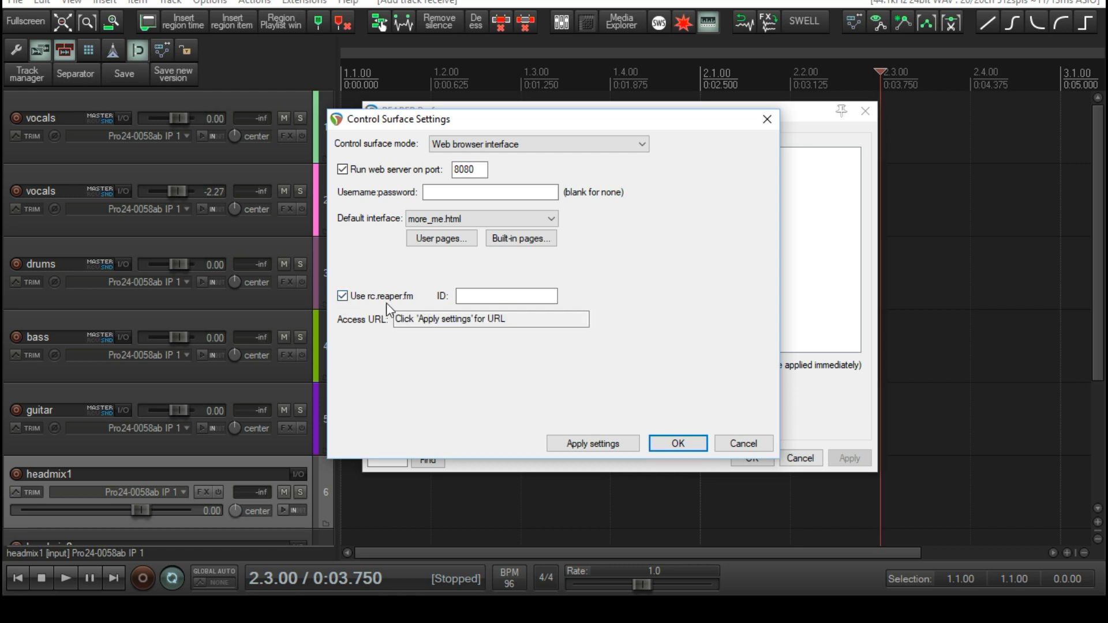
mouse_move(438, 308)
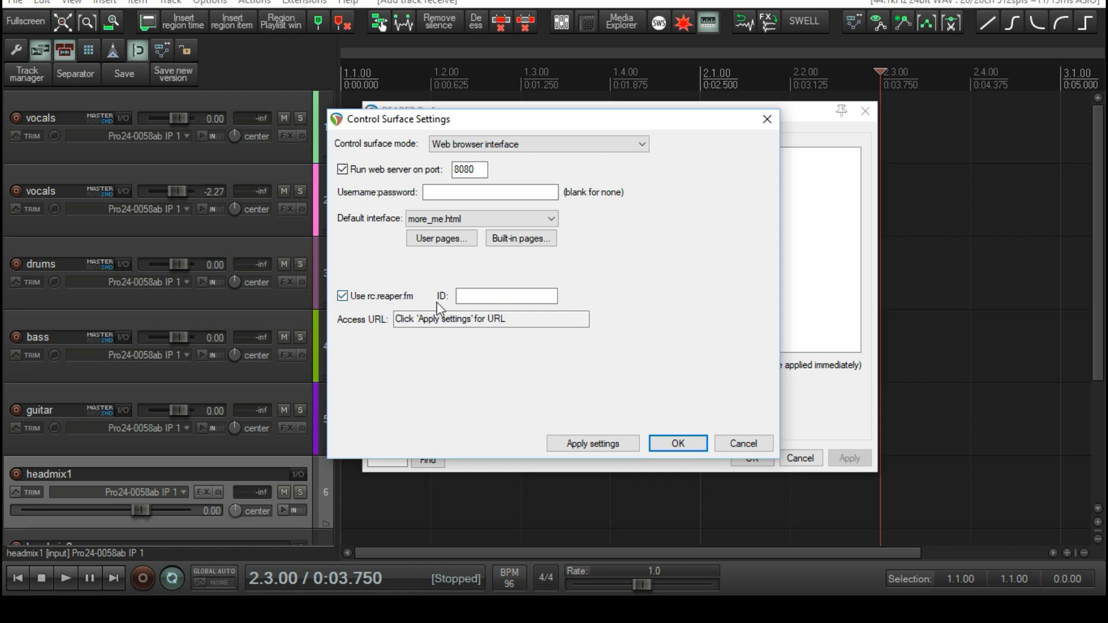
text(s)
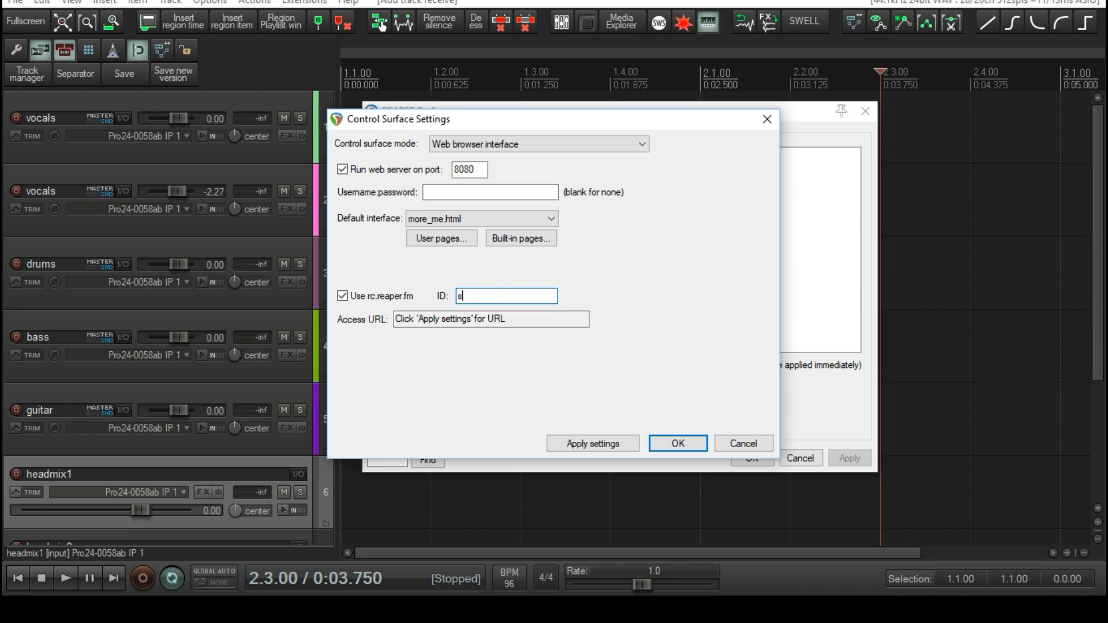
text(tudio)
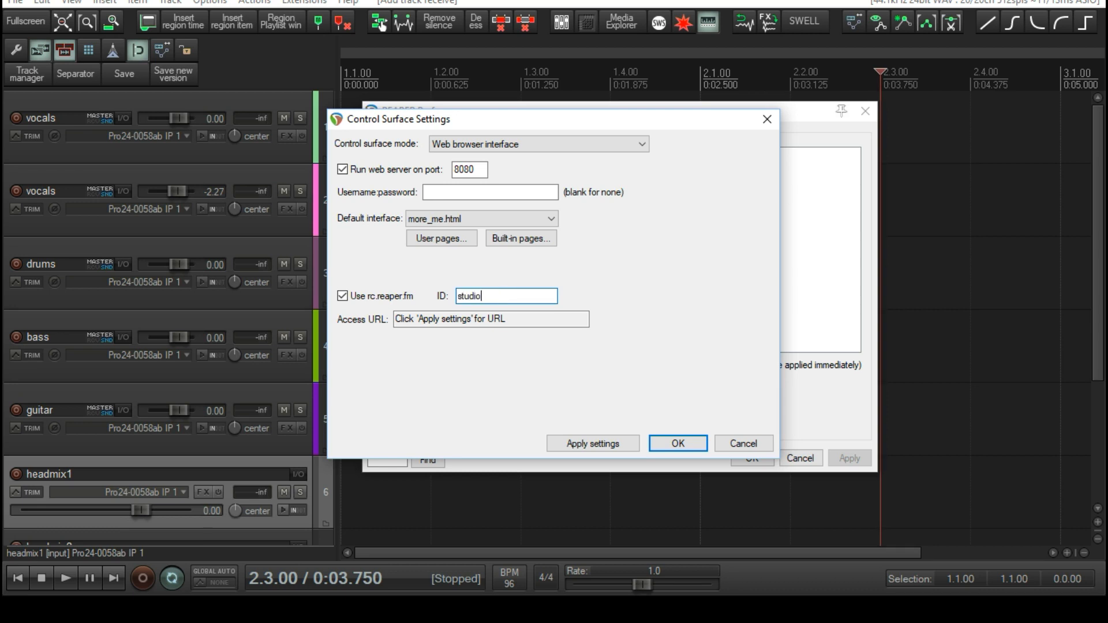
click(592, 443)
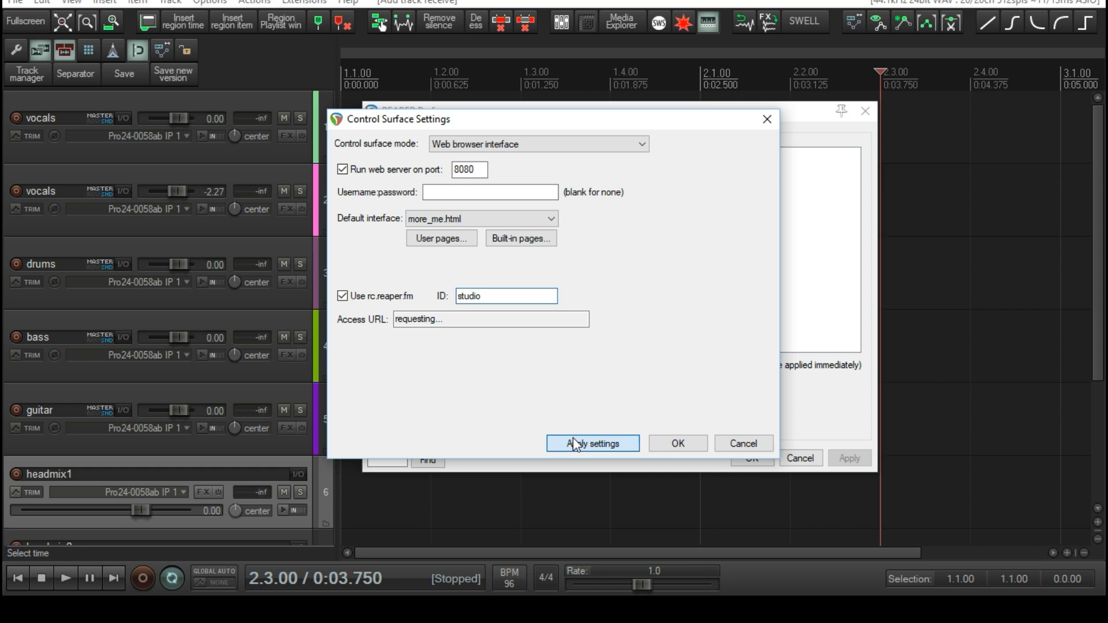
click(592, 443)
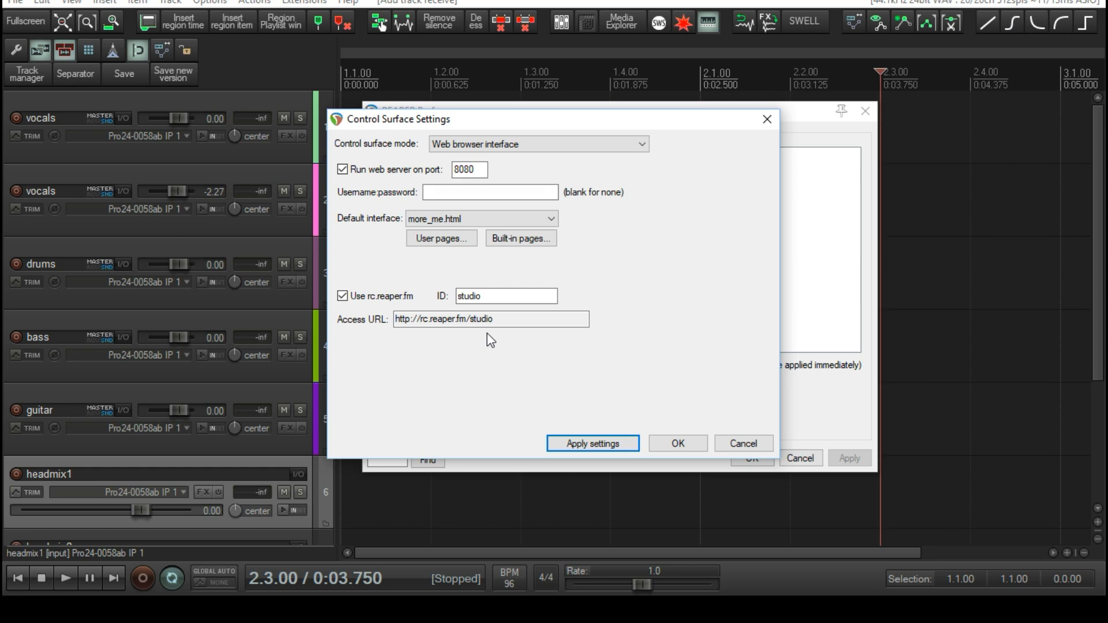
click(592, 443)
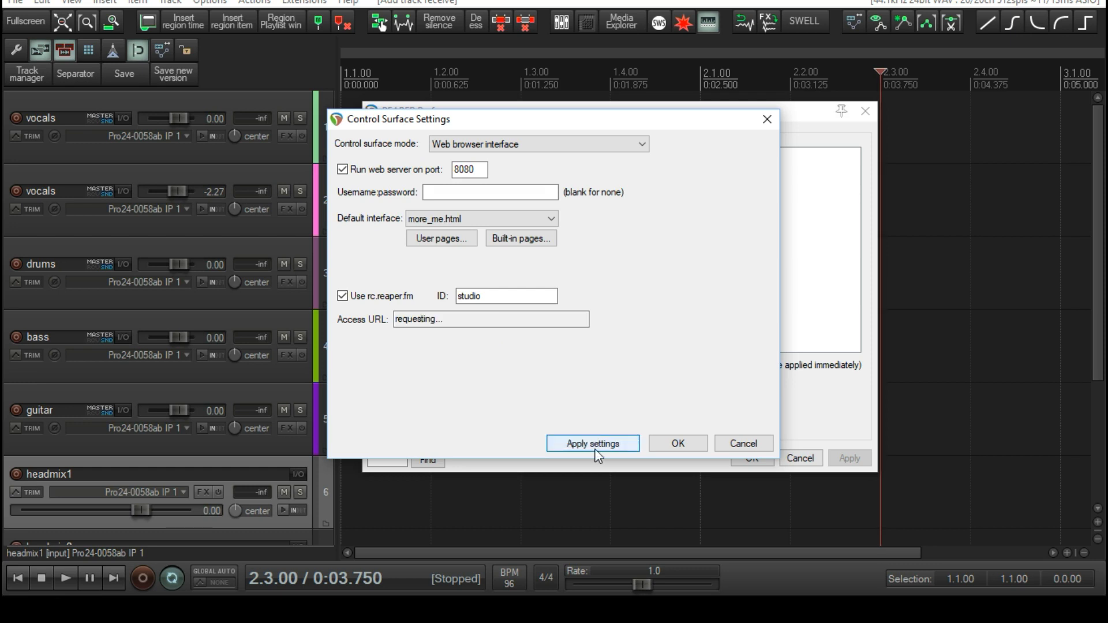
click(592, 444)
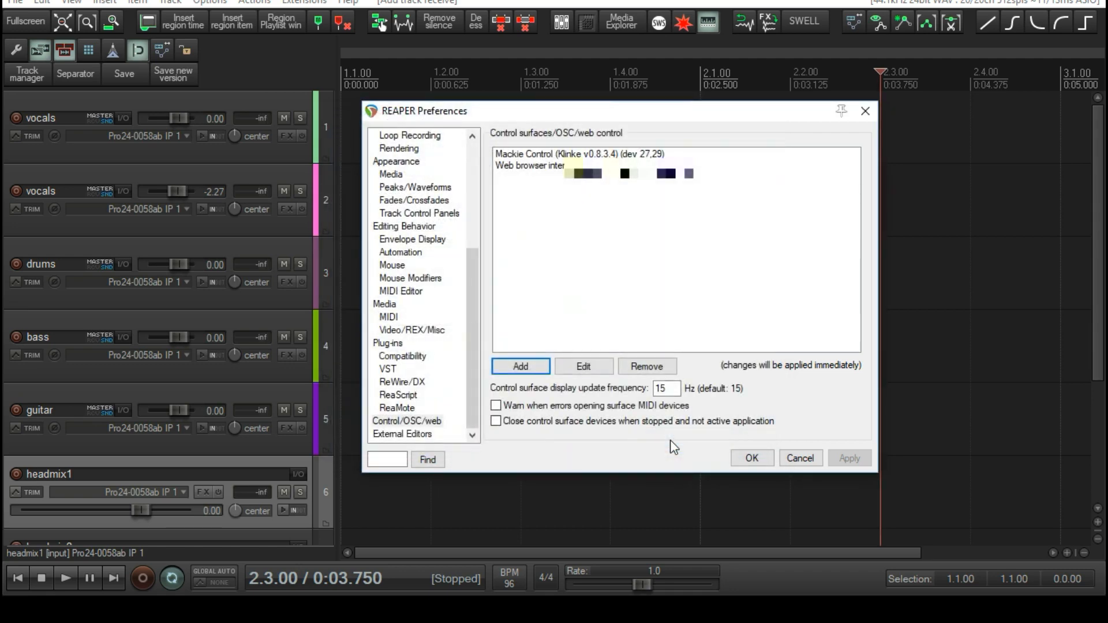
Accept the preferences and bring headmix1 and headmix2 into view in the track panel
click(799, 458)
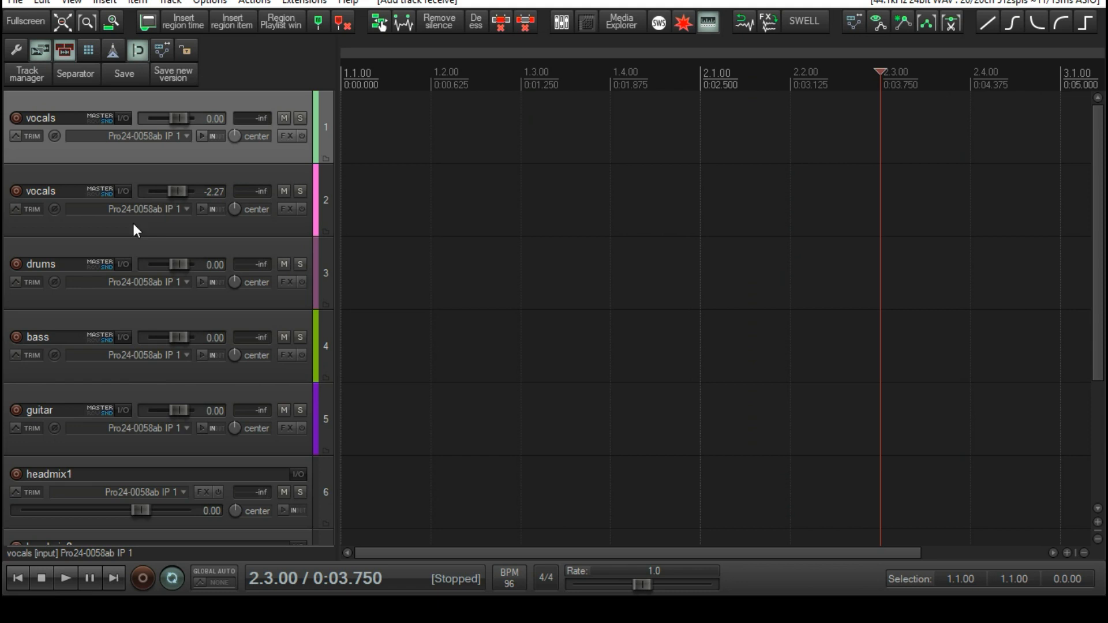
mouse_move(68, 447)
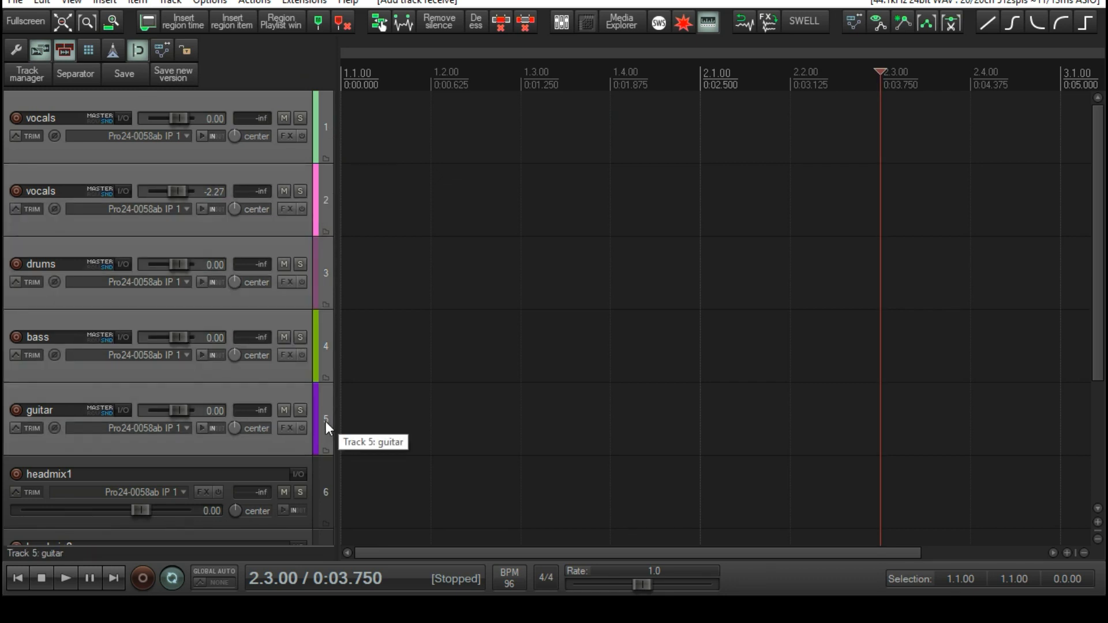
scroll(down, 3)
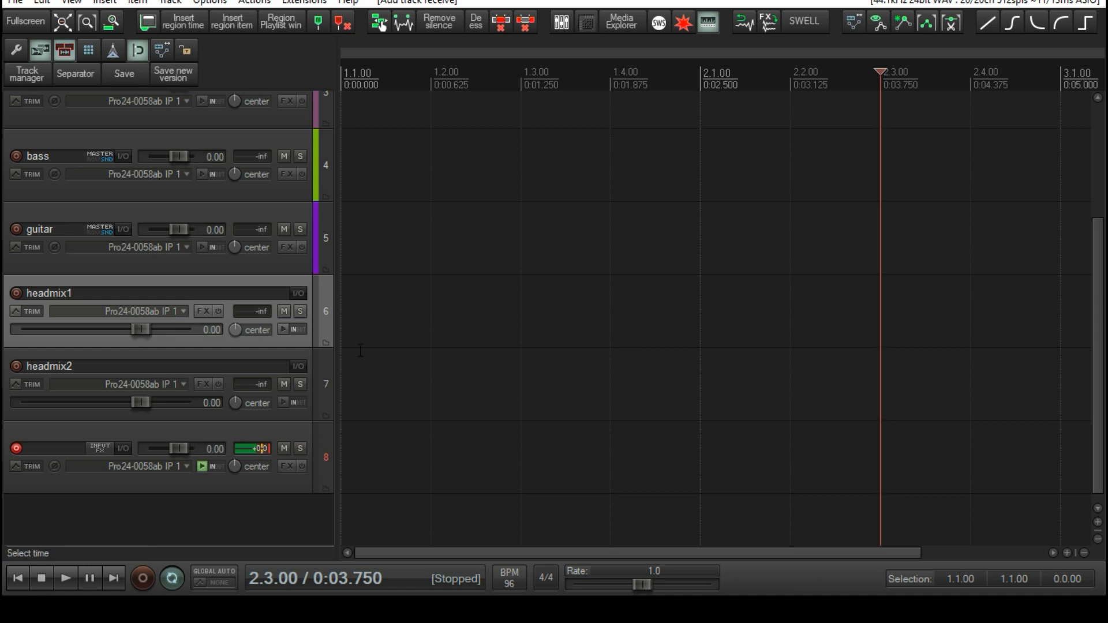
mouse_move(328, 326)
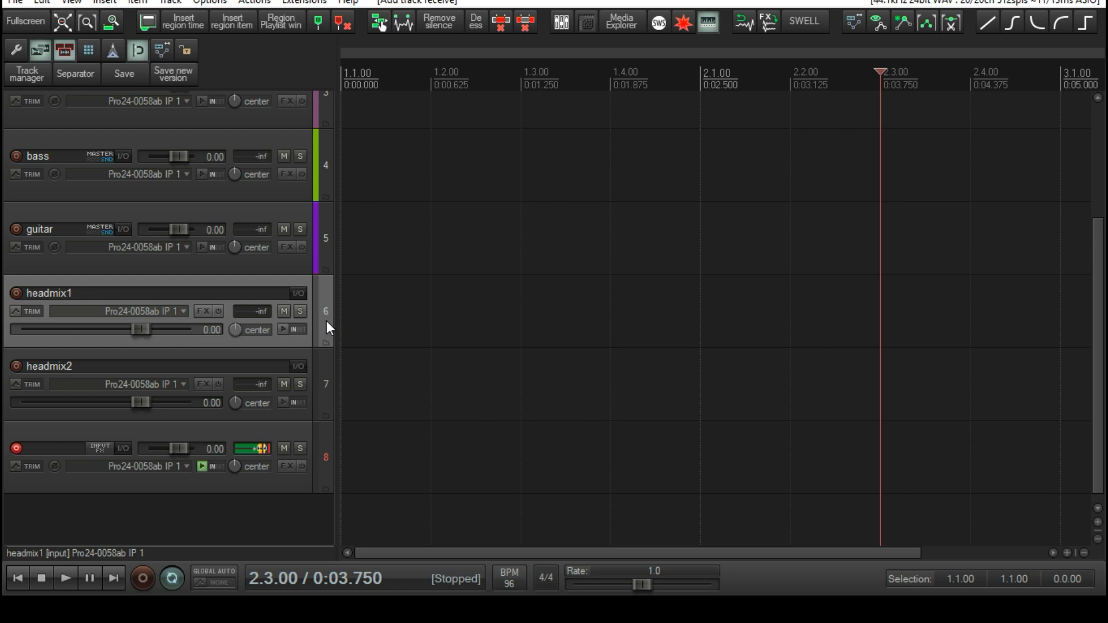
In headmix1's routing, drop the master send, receive tracks 1–5 and output to Pro24 Line 3
click(296, 294)
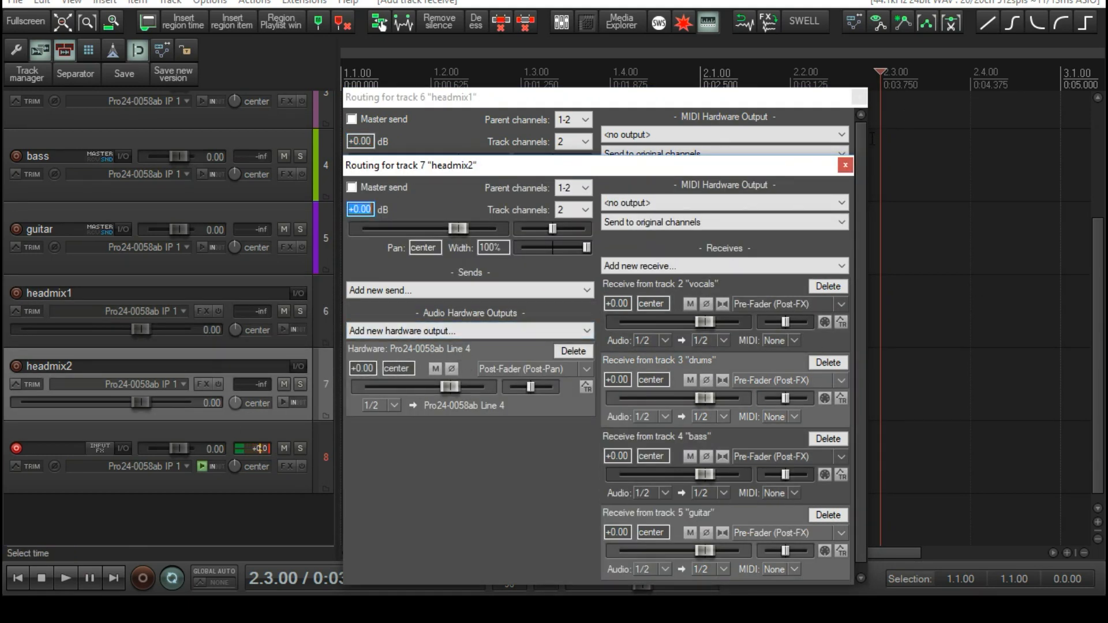
click(845, 165)
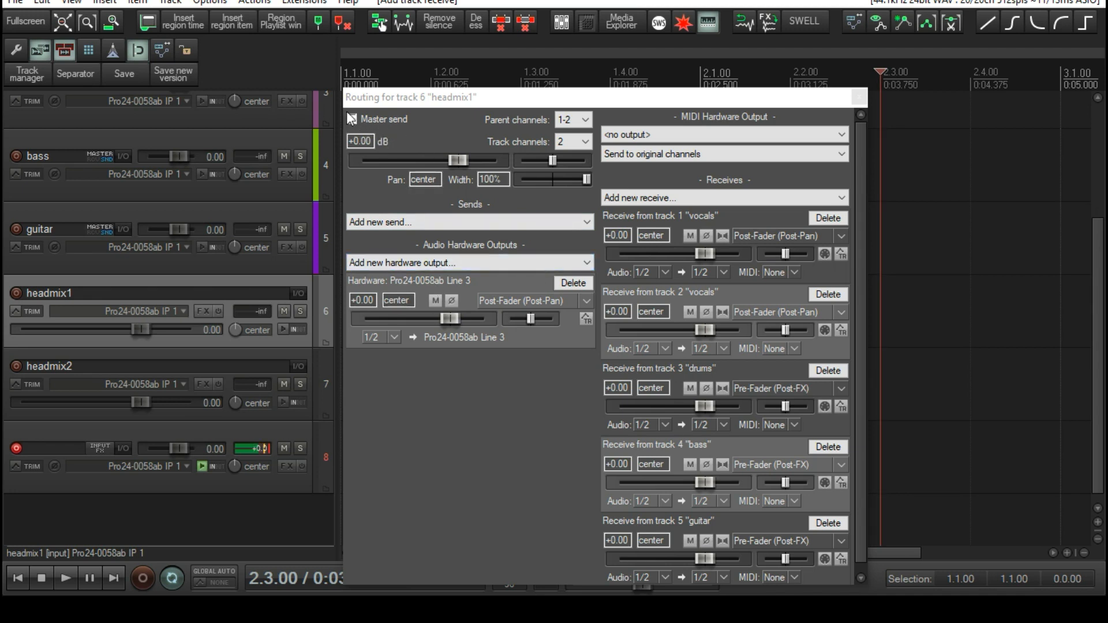
click(354, 119)
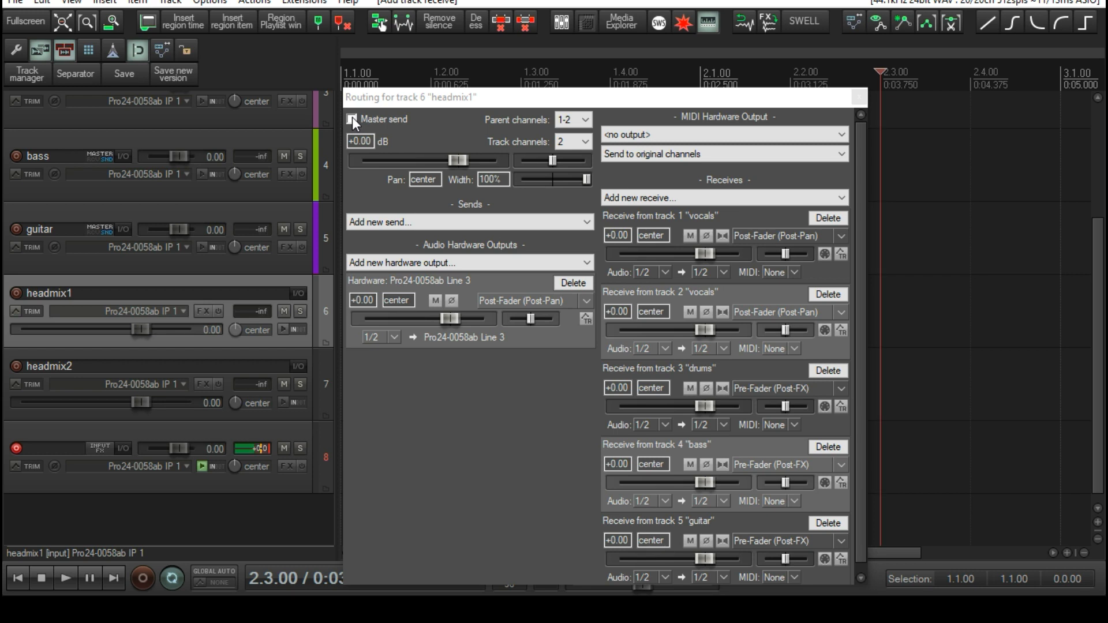
click(353, 119)
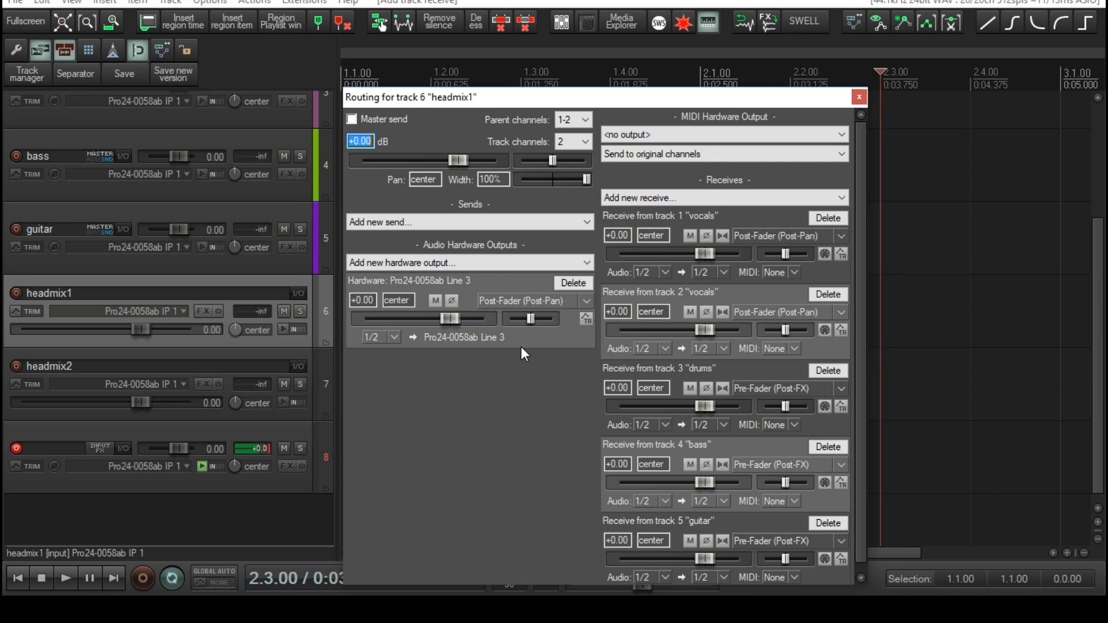
mouse_move(572, 432)
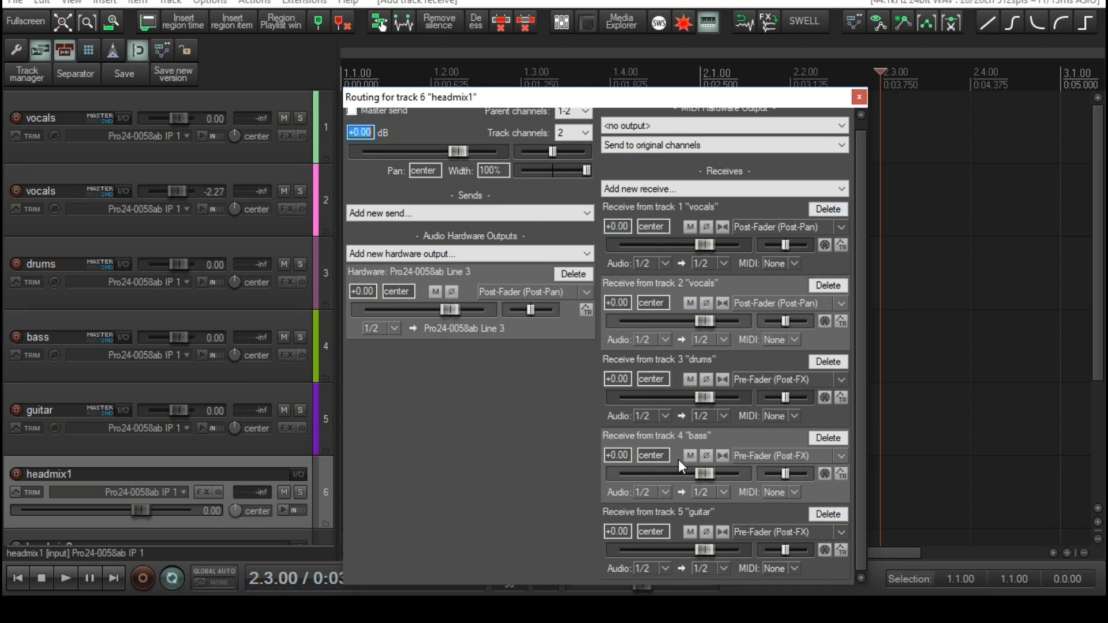
drag(716, 474, 696, 473)
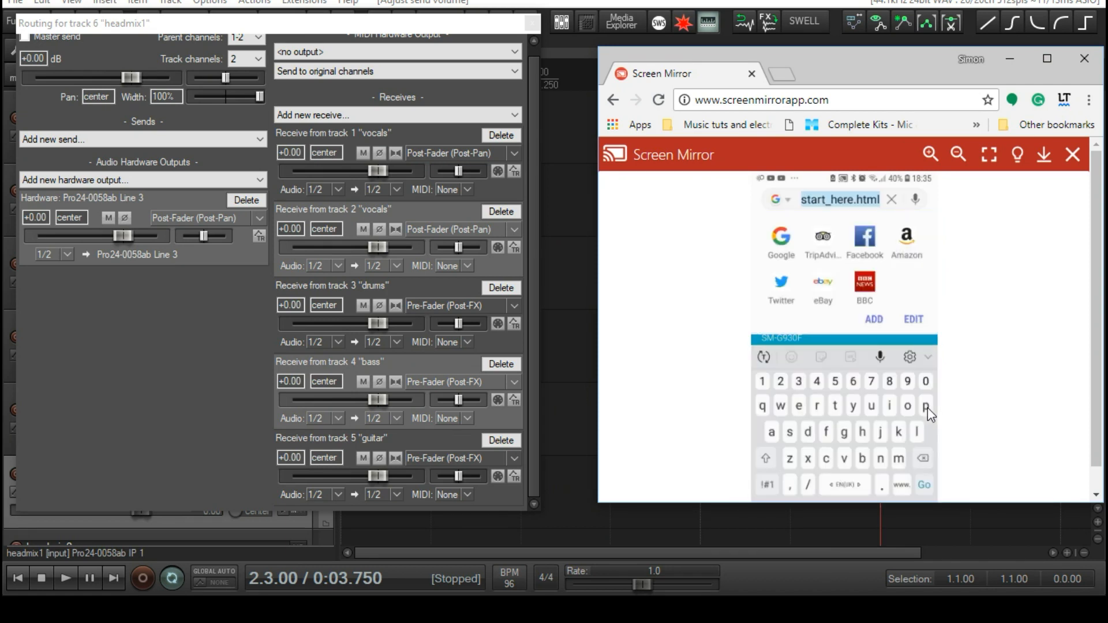
Enter the rc.reaper.fm studio address in the phone browser and load it
text(rc.fm)
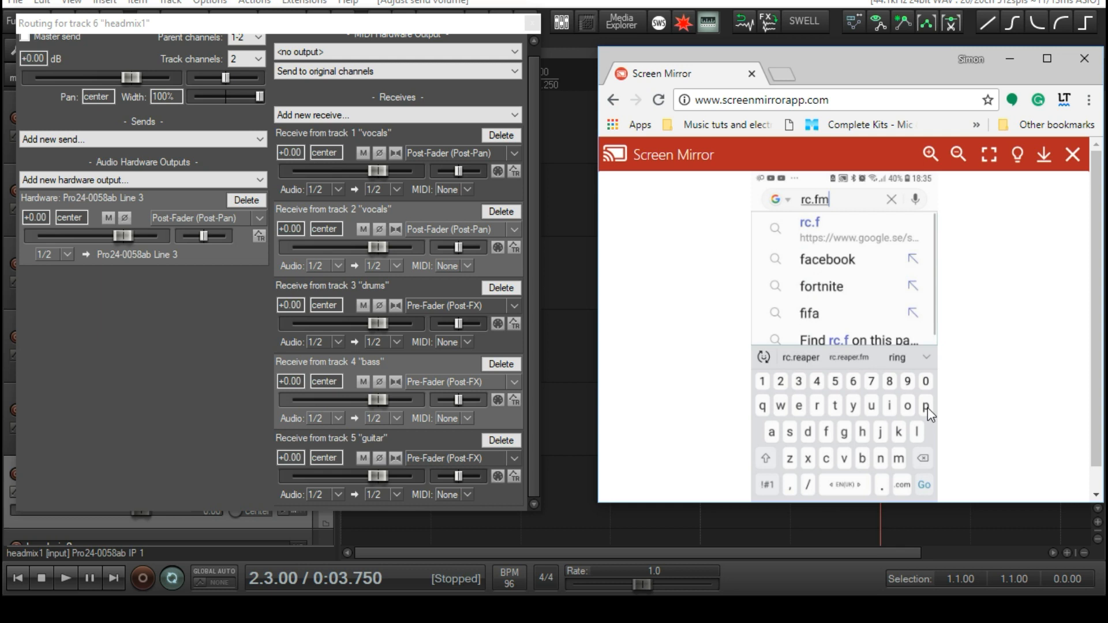
key(Backspace)
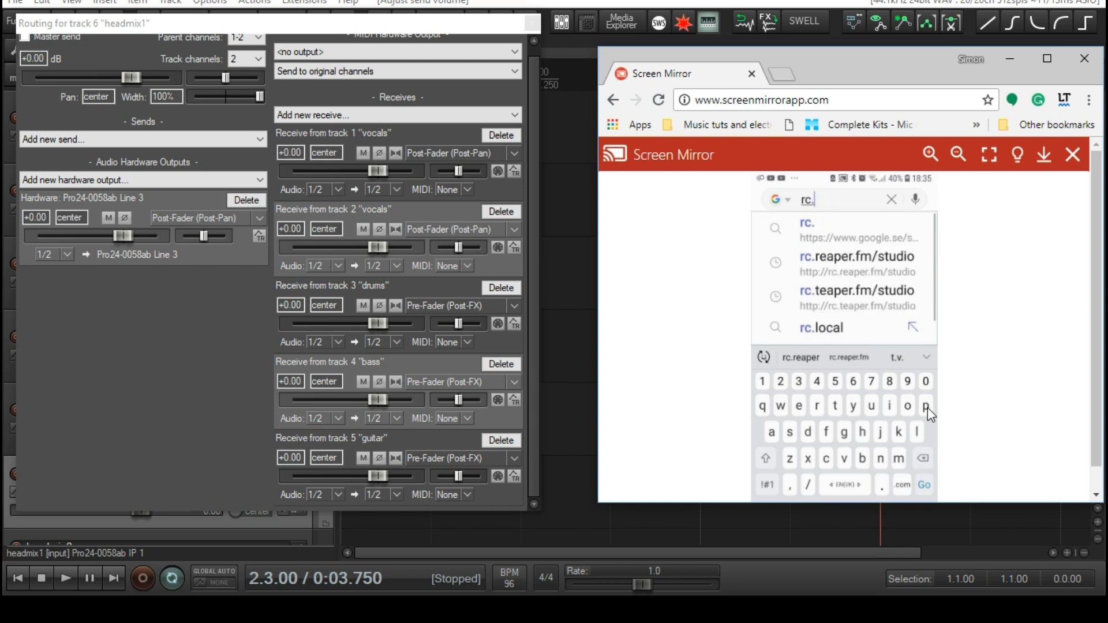
text(reaper.fm/)
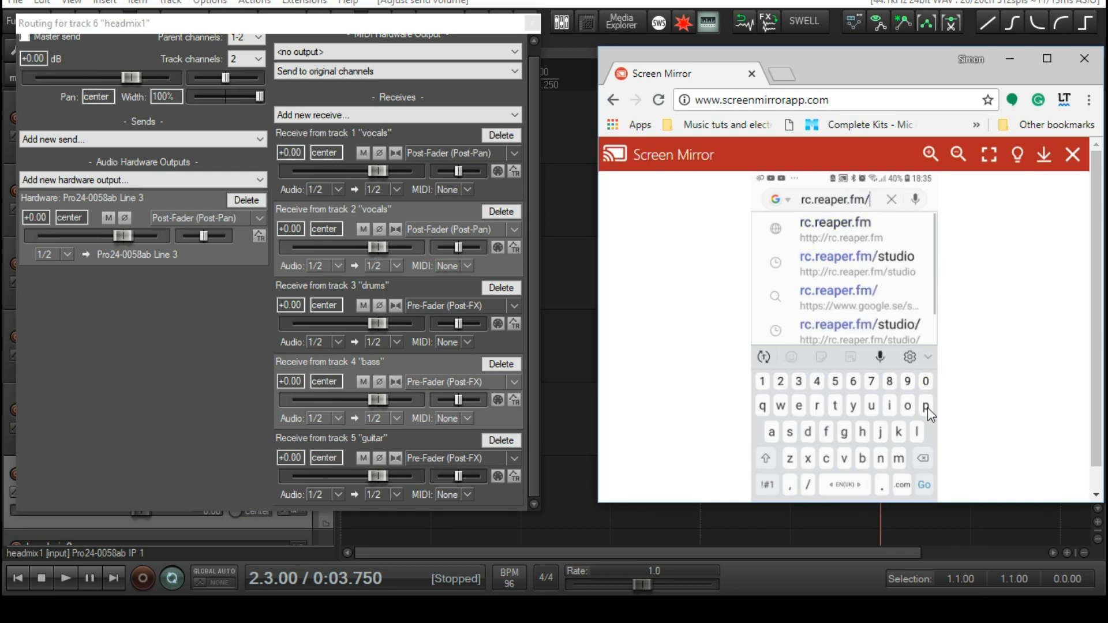
text(stu)
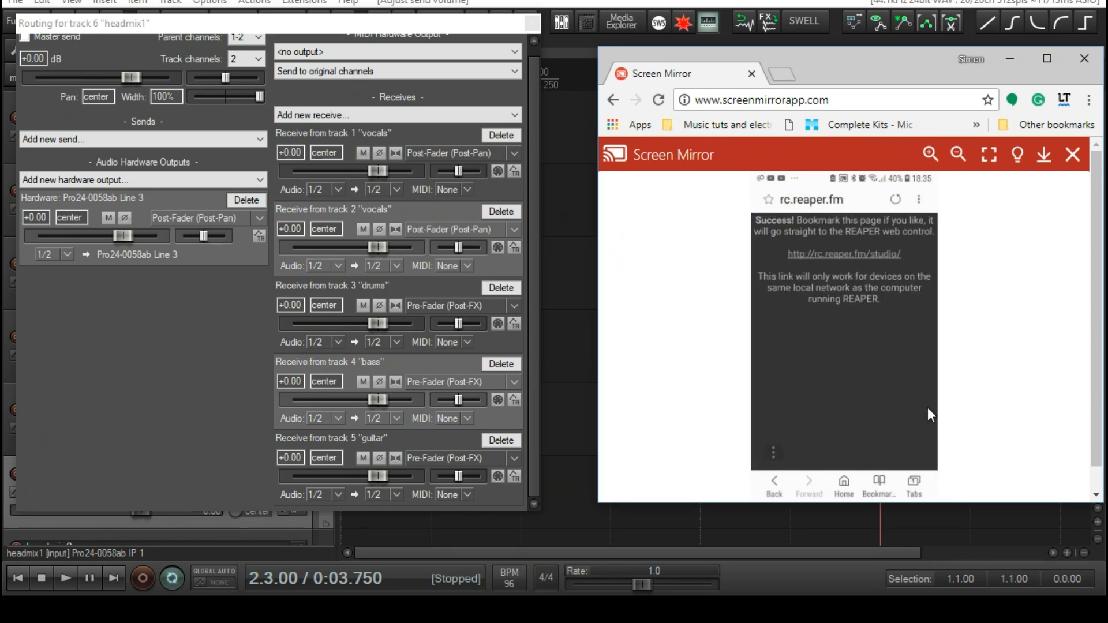
mouse_move(959, 412)
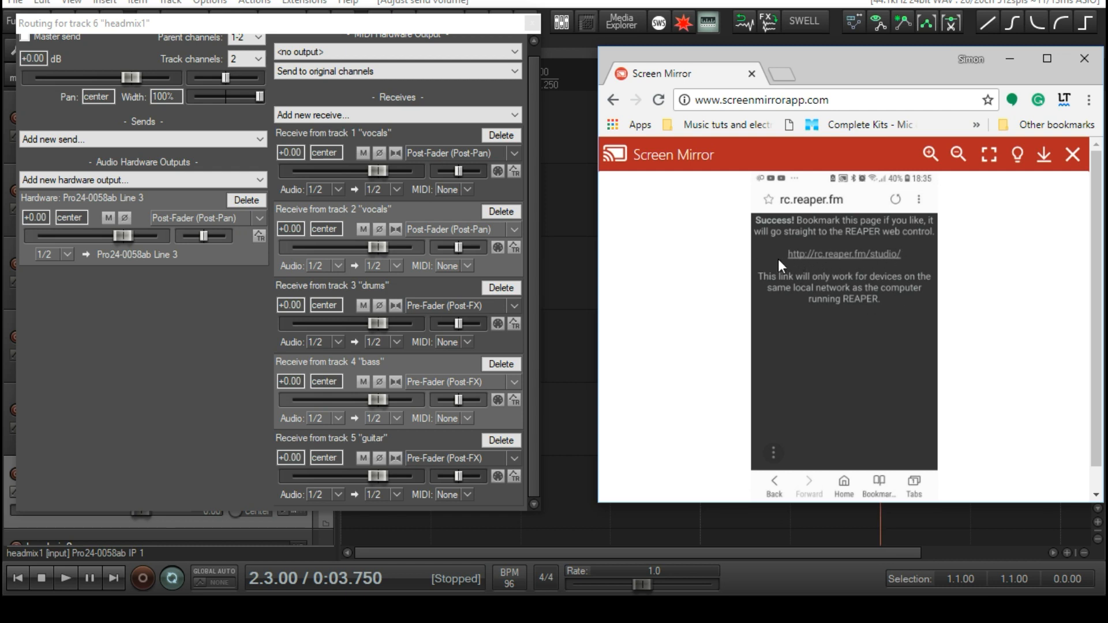
mouse_move(876, 287)
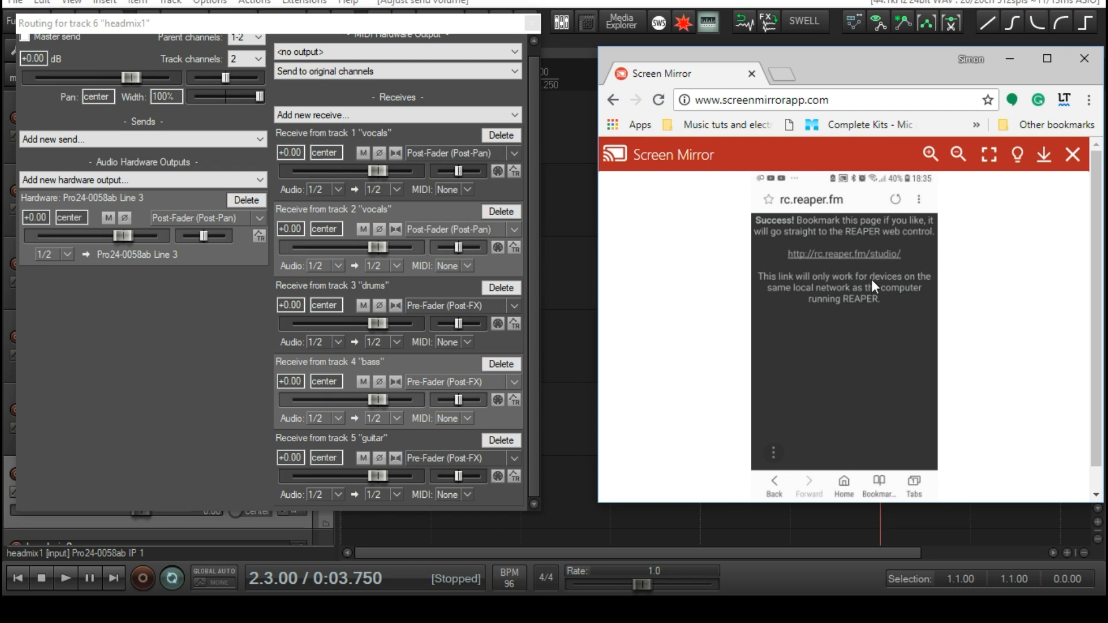
mouse_move(949, 305)
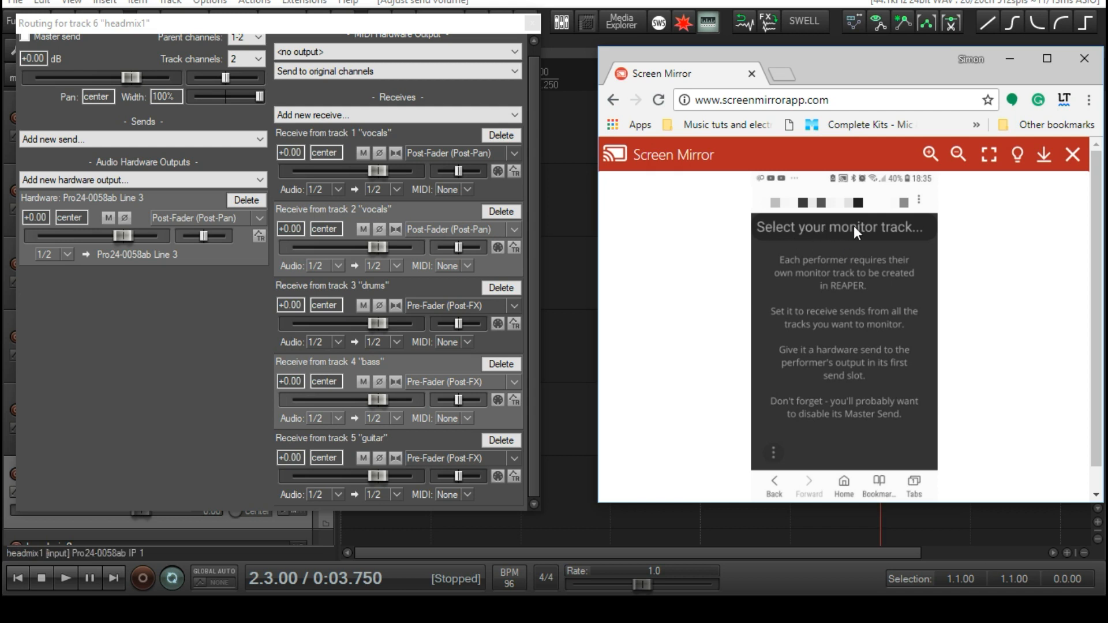
mouse_move(918, 237)
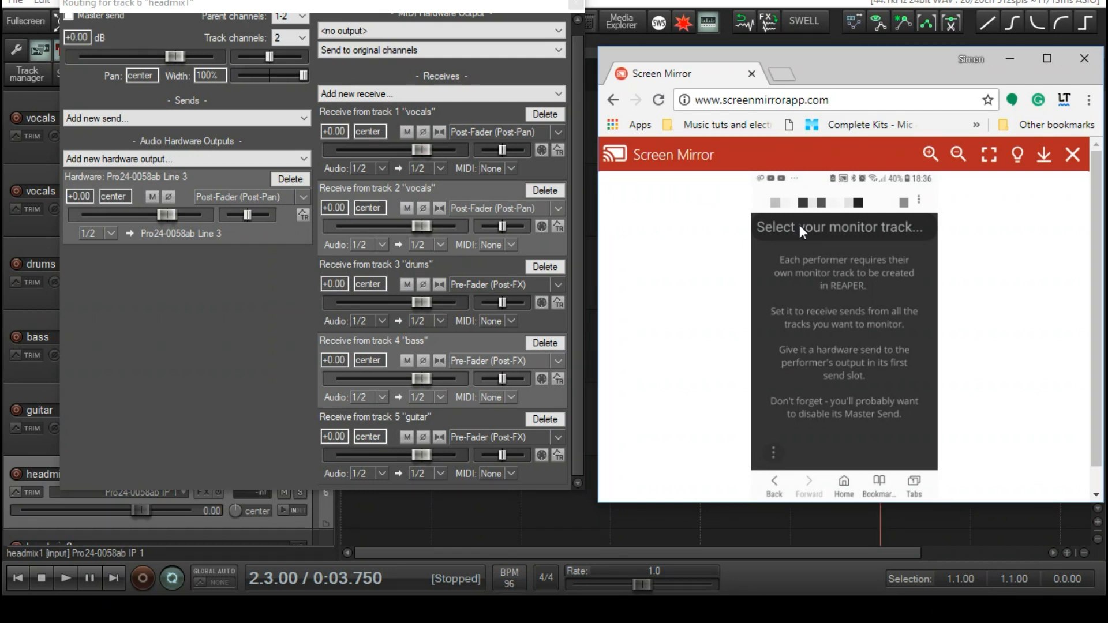
Show the monitor track choice list offering headmix1 and headmix2
click(842, 227)
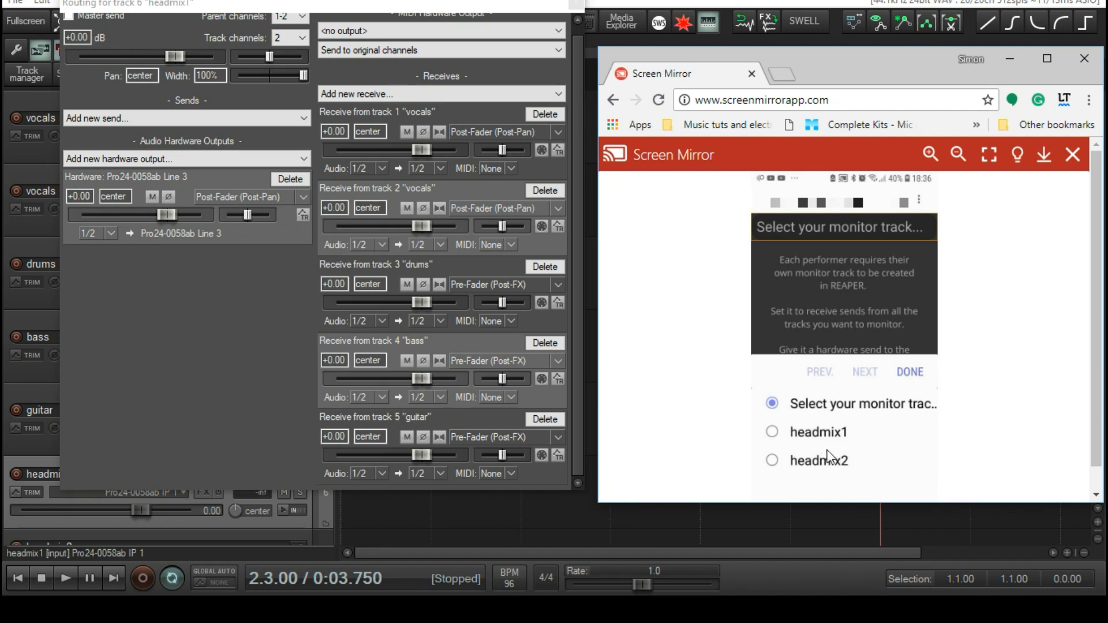
mouse_move(1075, 394)
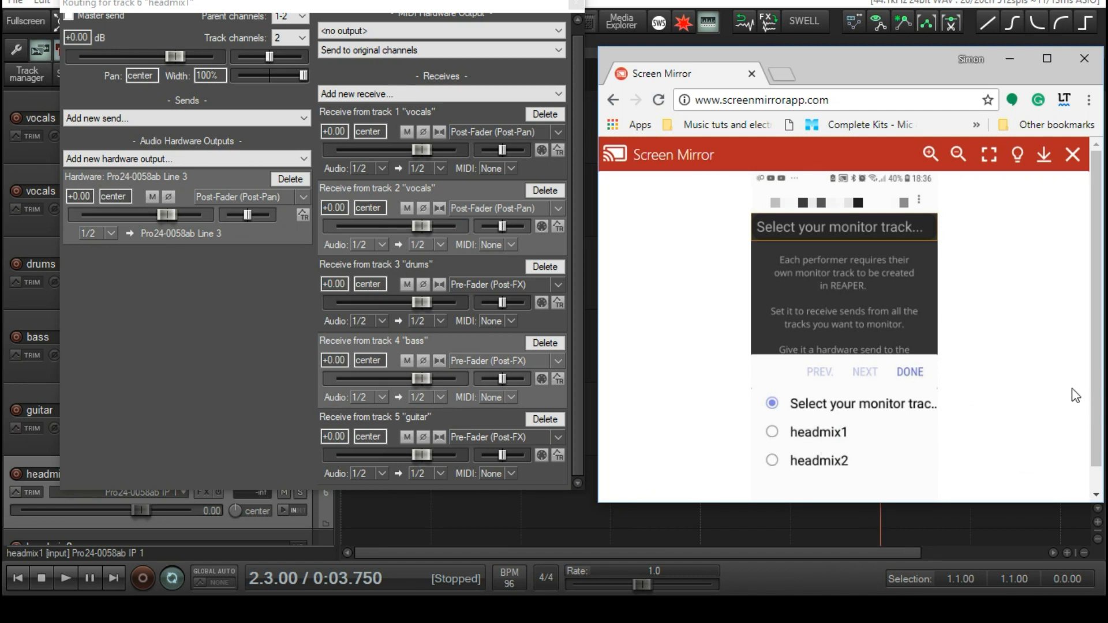
Monitor headmix1 on the phone, lower its levels, then move on to headmix2
click(772, 431)
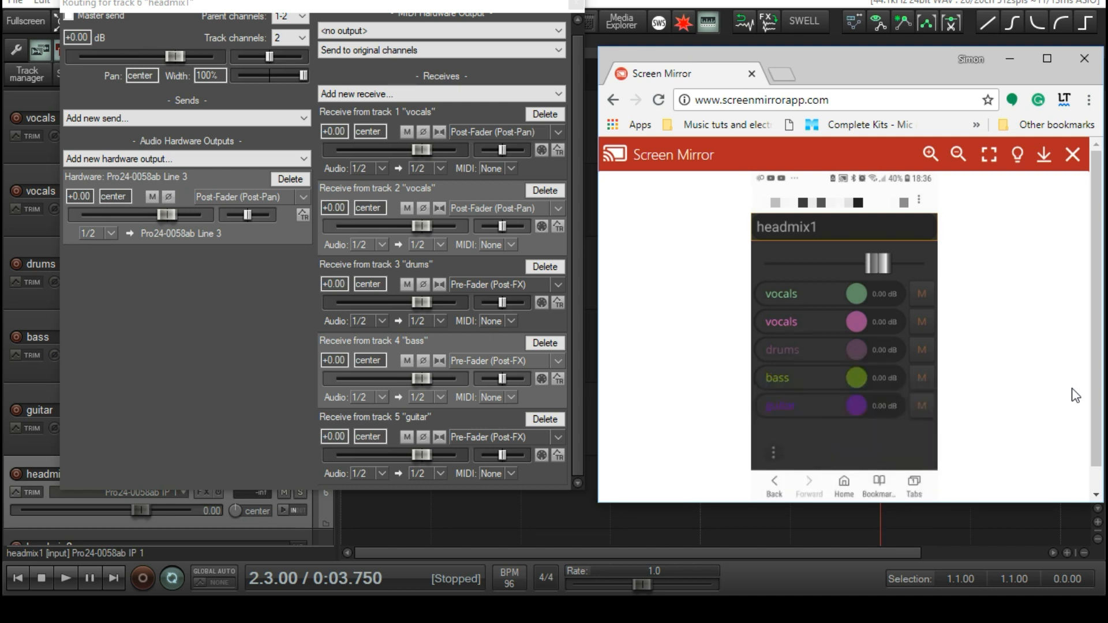
mouse_move(902, 383)
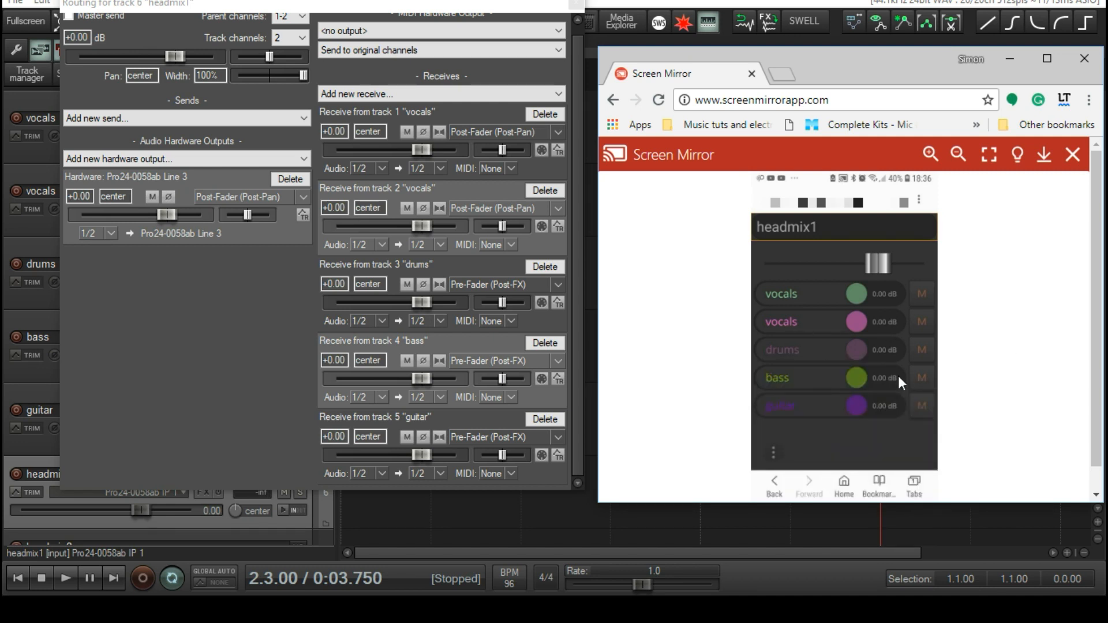
mouse_move(790, 352)
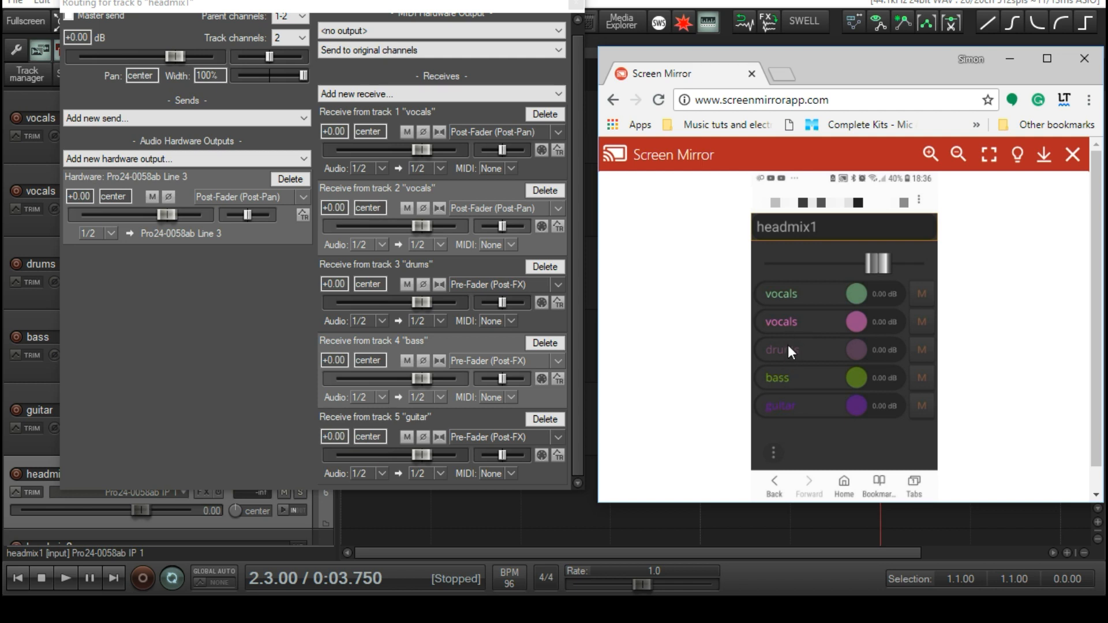
mouse_move(798, 410)
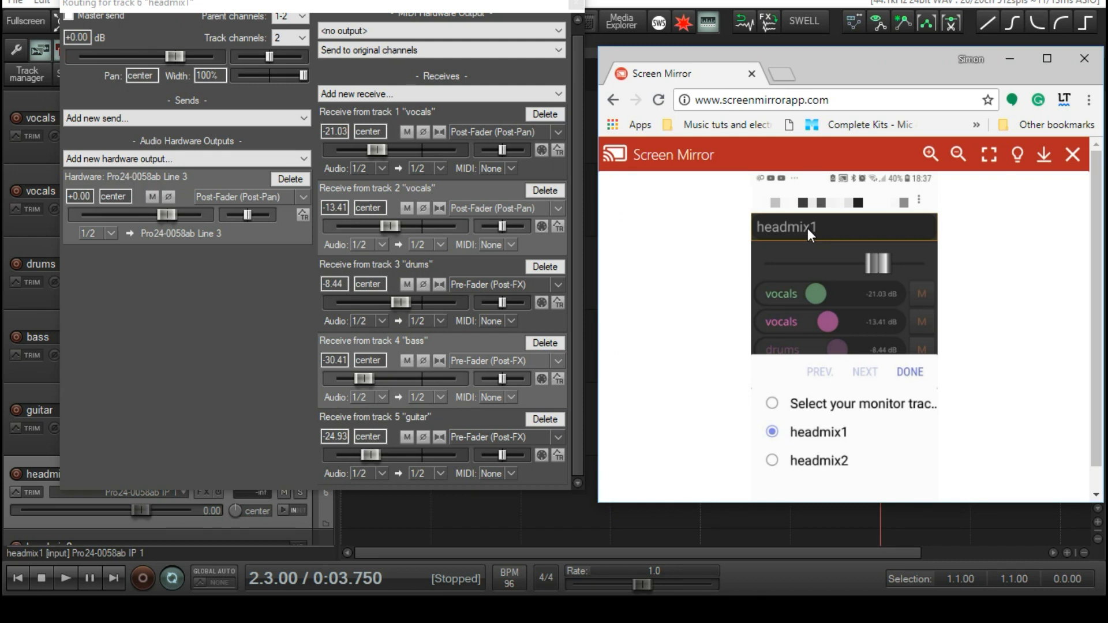
click(773, 461)
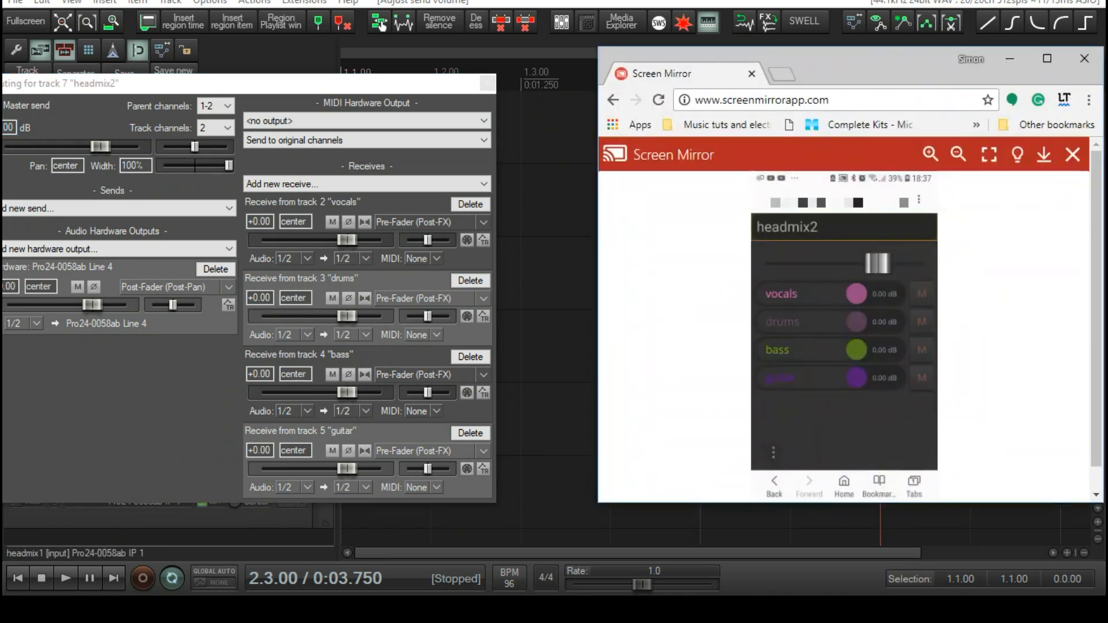
Lower headmix2's vocals, toggle mutes on and off, then return to REAPER
drag(346, 240, 318, 240)
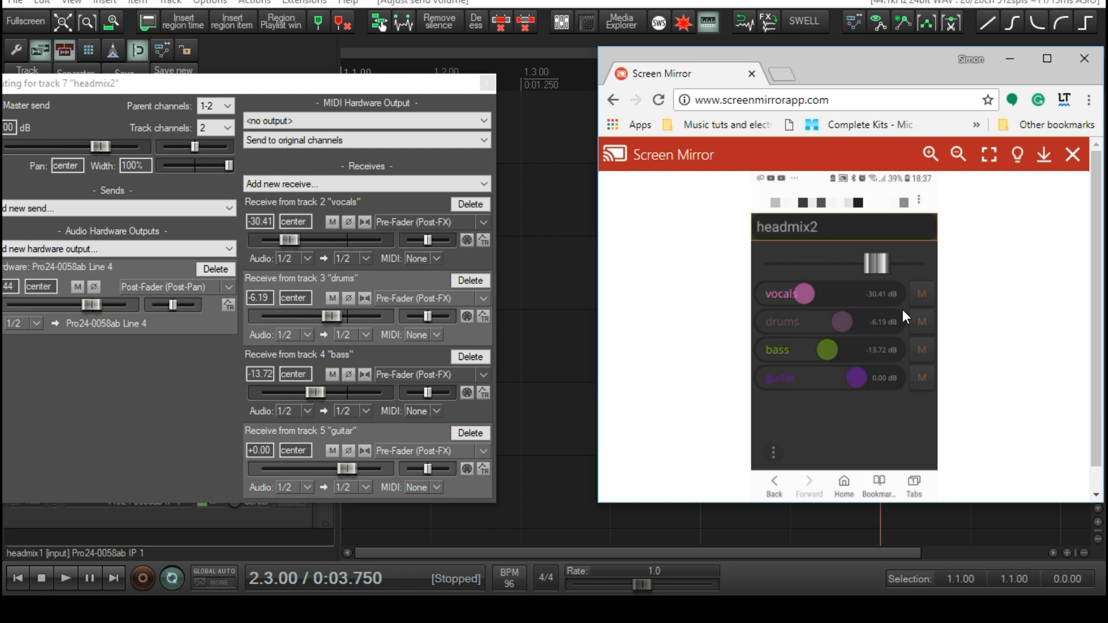
click(921, 293)
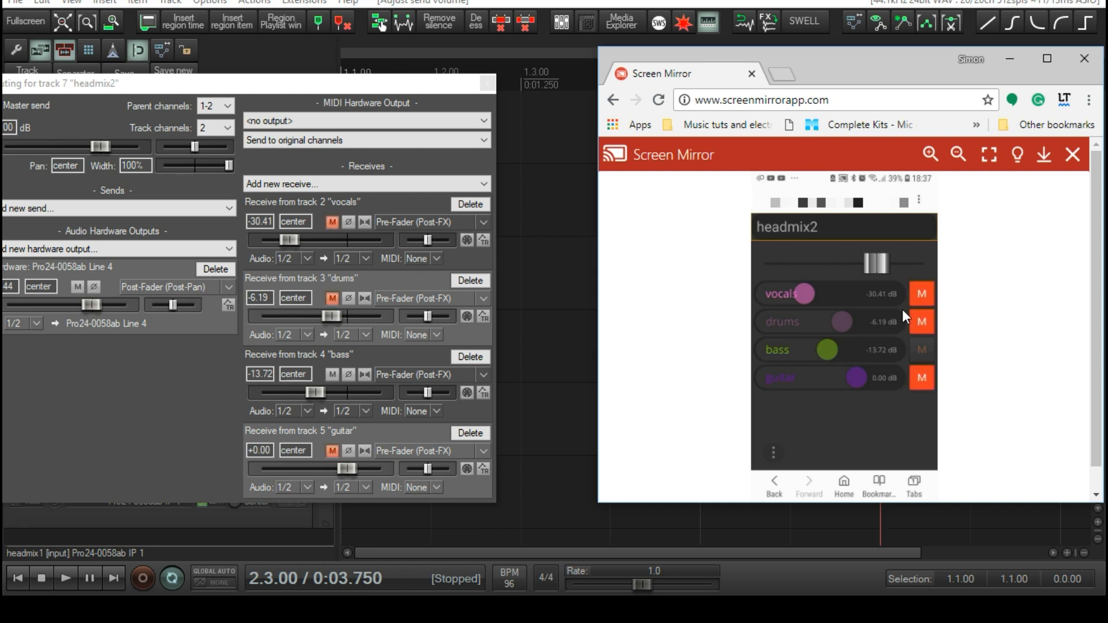
click(921, 377)
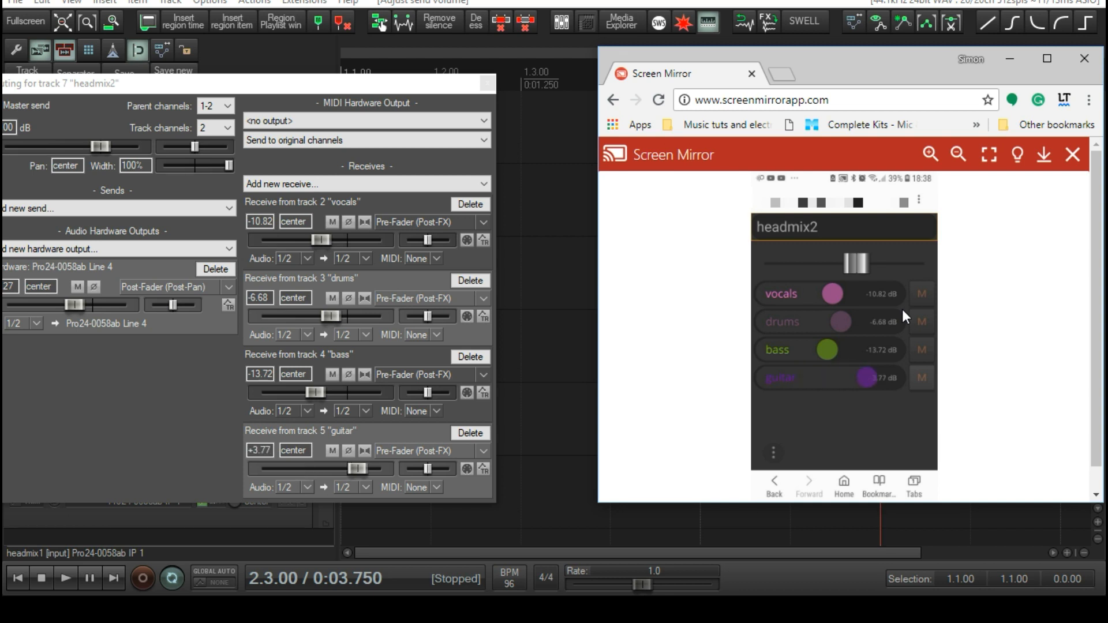
mouse_move(647, 115)
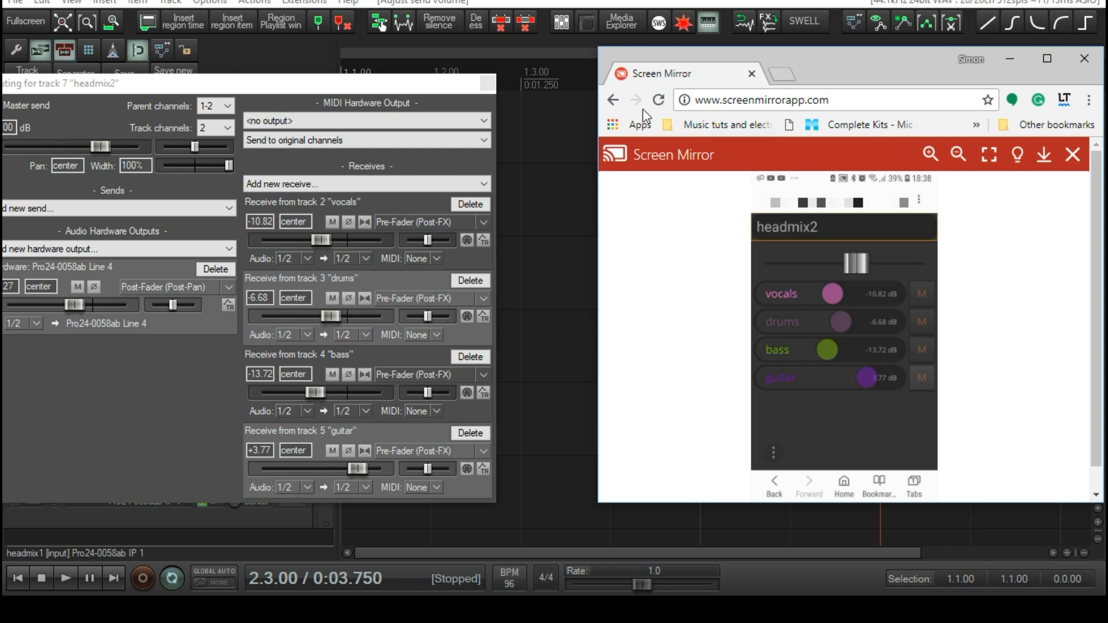
click(366, 183)
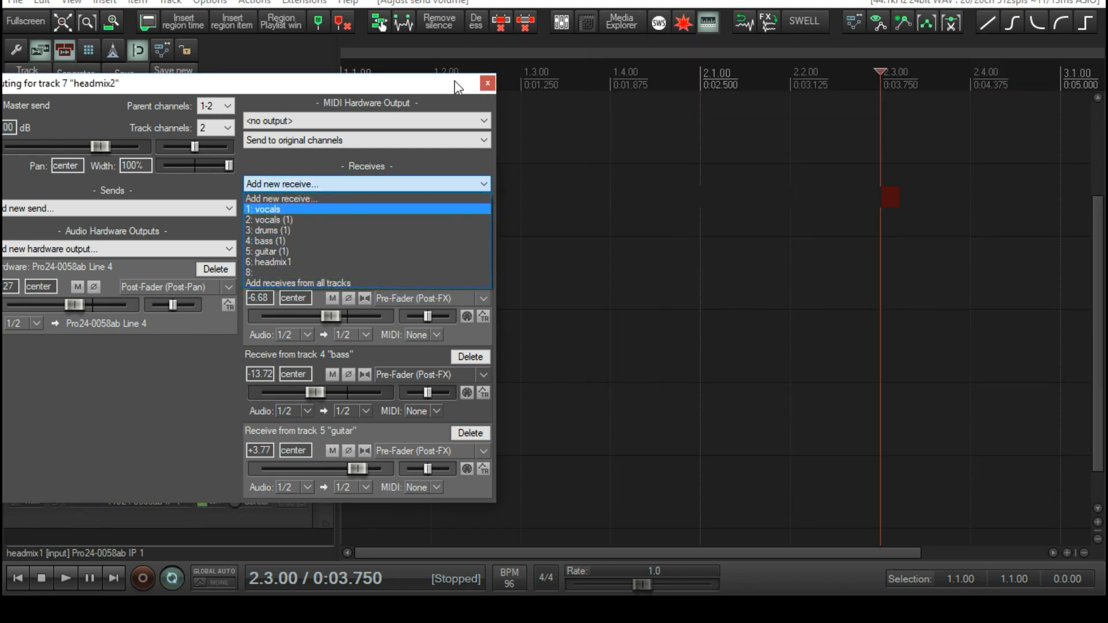
click(264, 209)
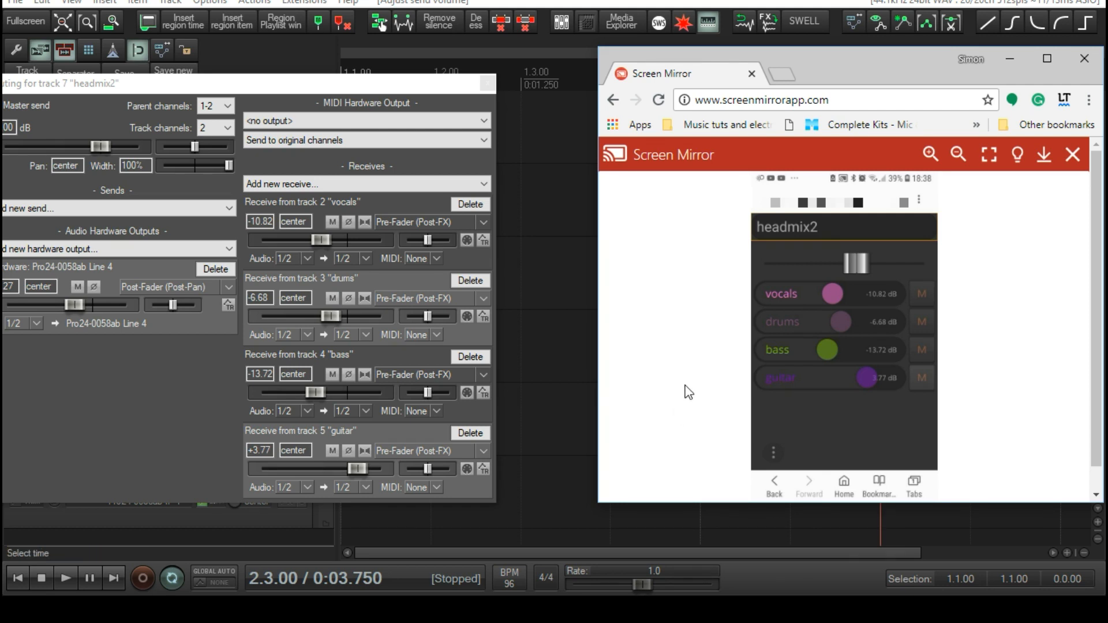
mouse_move(642, 285)
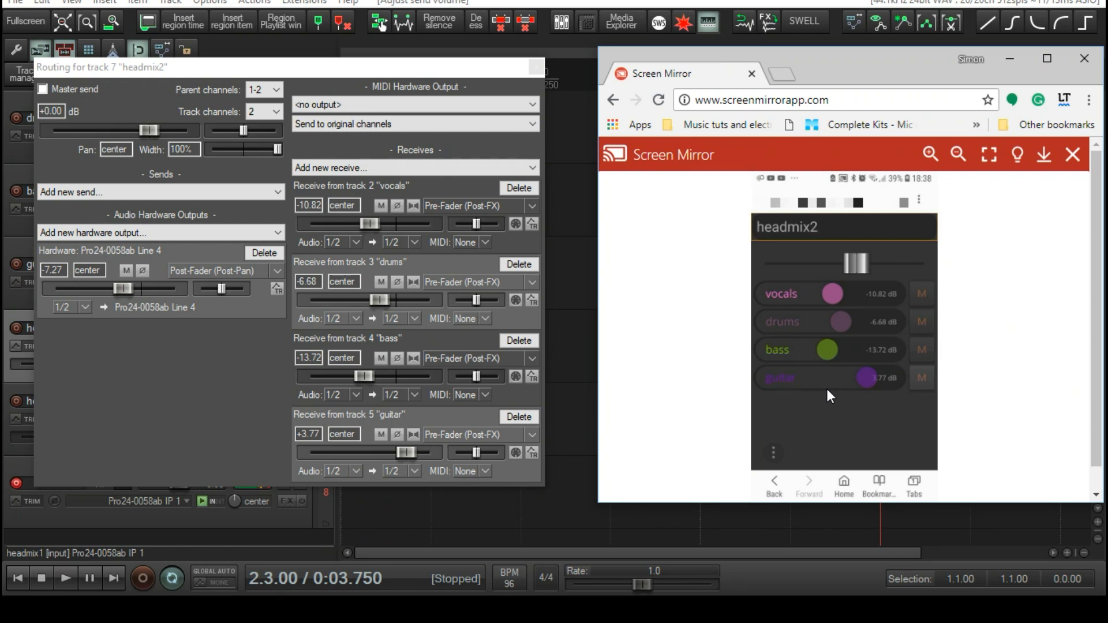
mouse_move(758, 326)
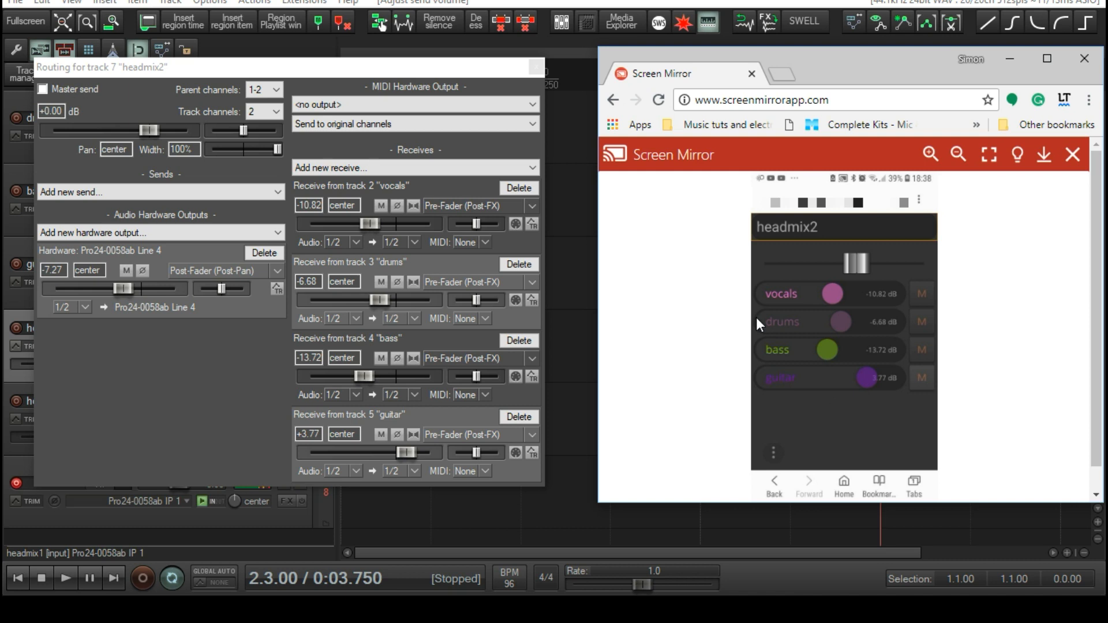